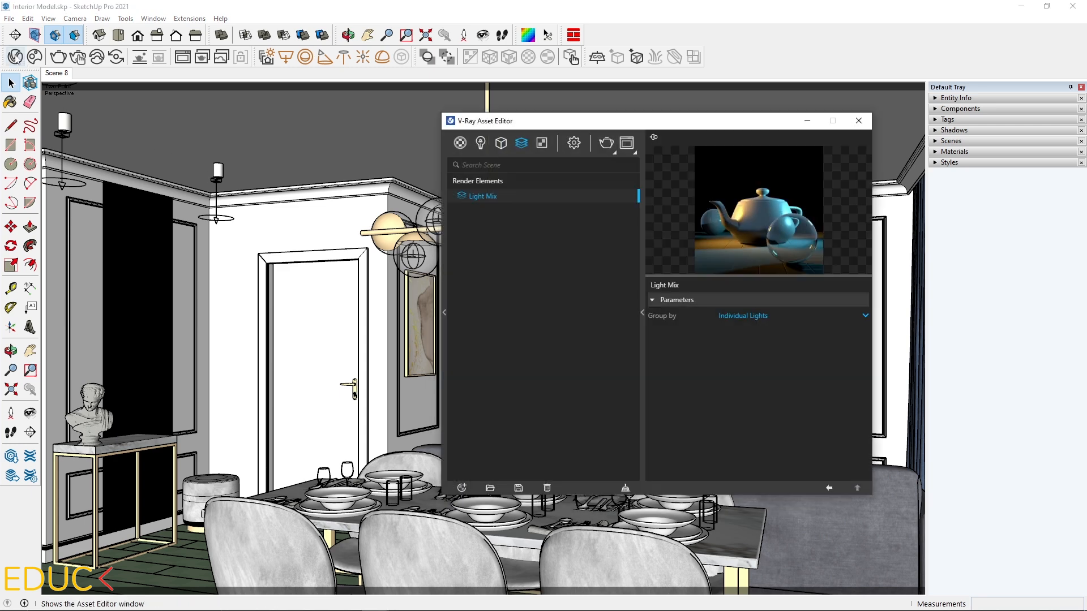
Step: Show the V-Ray render parameters with the quality slider at Medium+
left_click(574, 144)
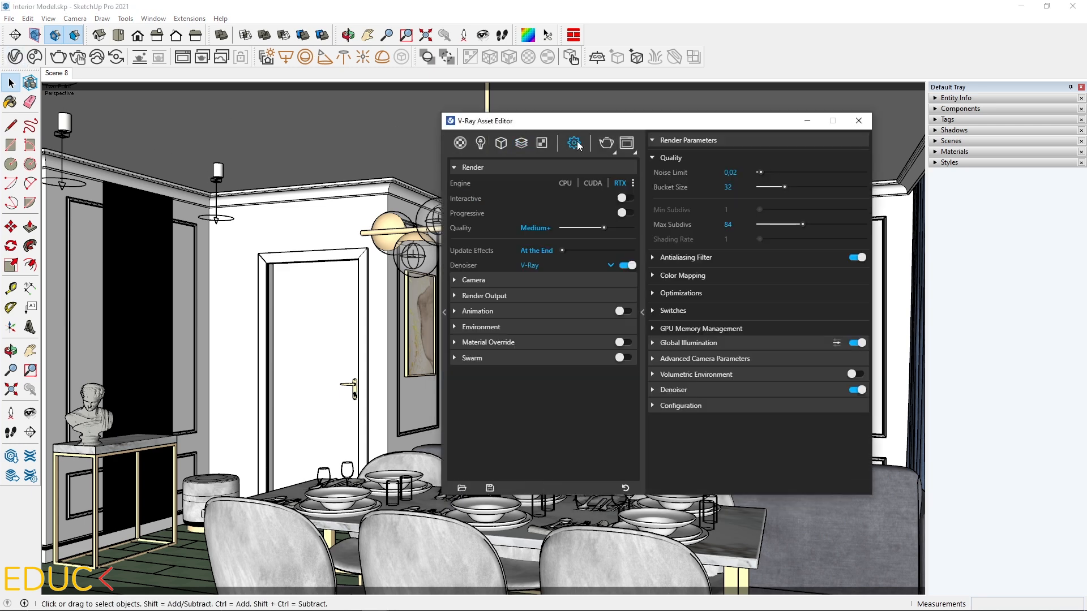
mouse_move(482, 238)
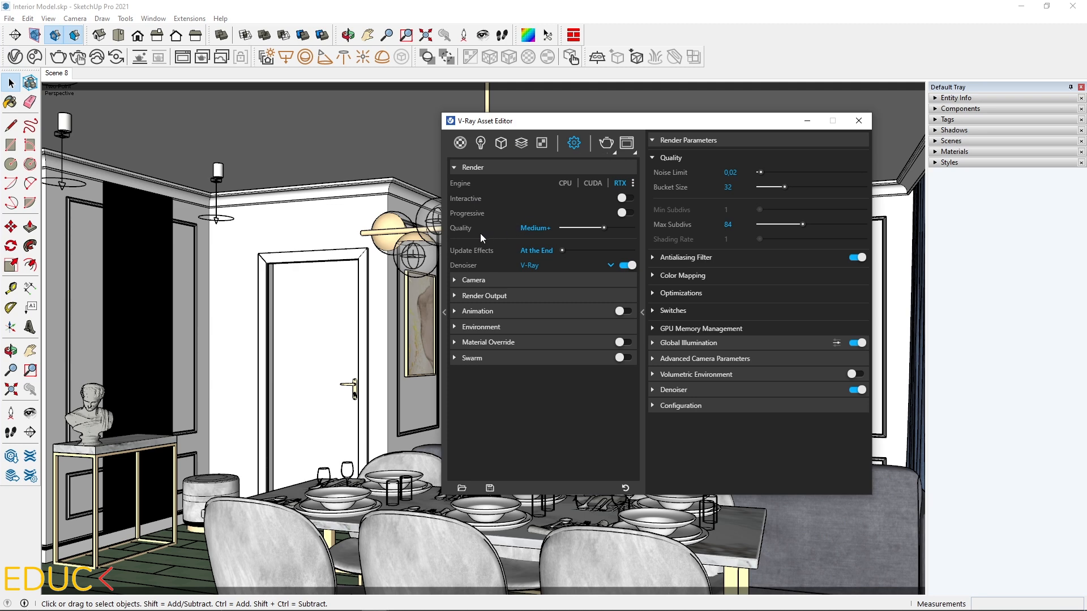
mouse_move(607, 235)
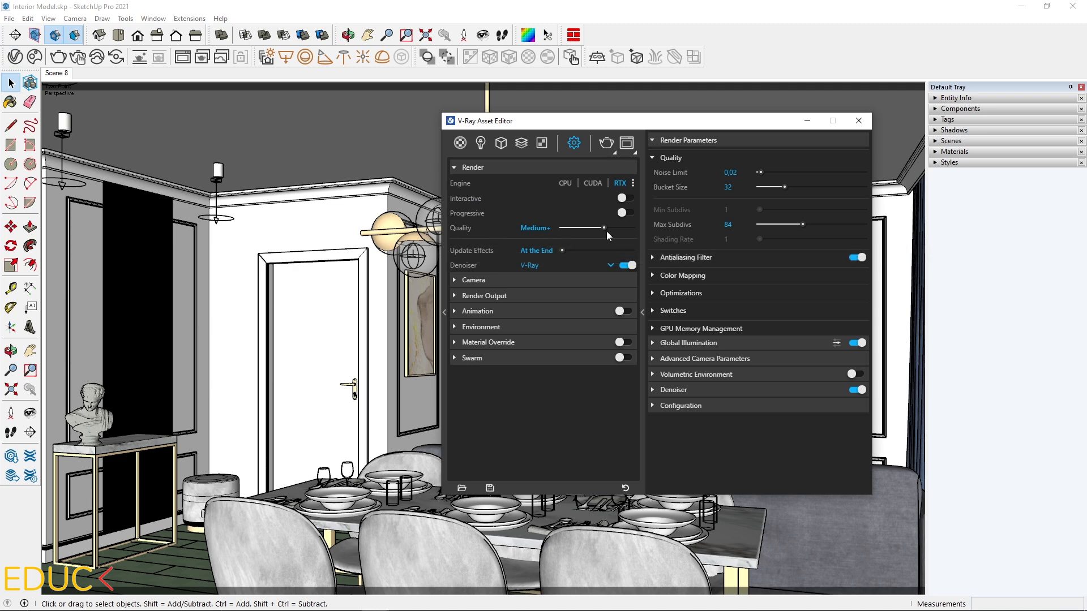
mouse_move(463, 264)
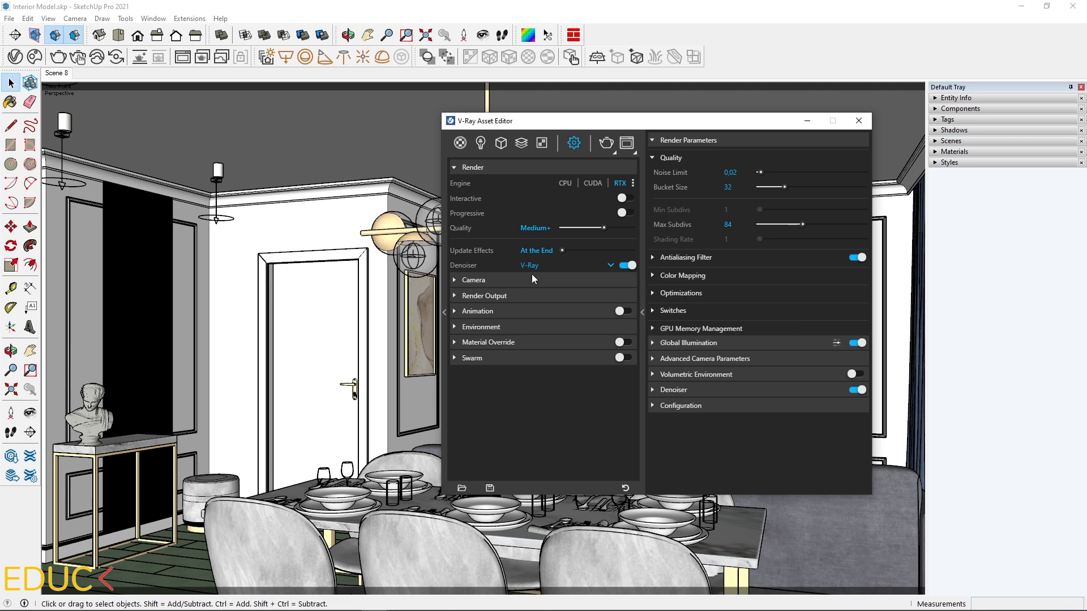
left_click(483, 295)
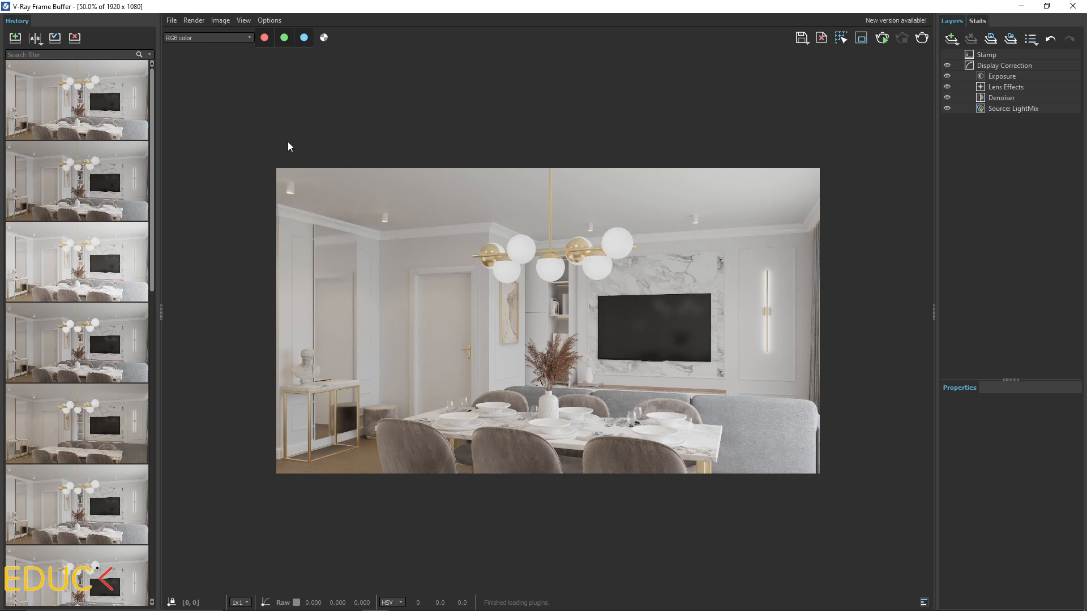
mouse_move(295, 133)
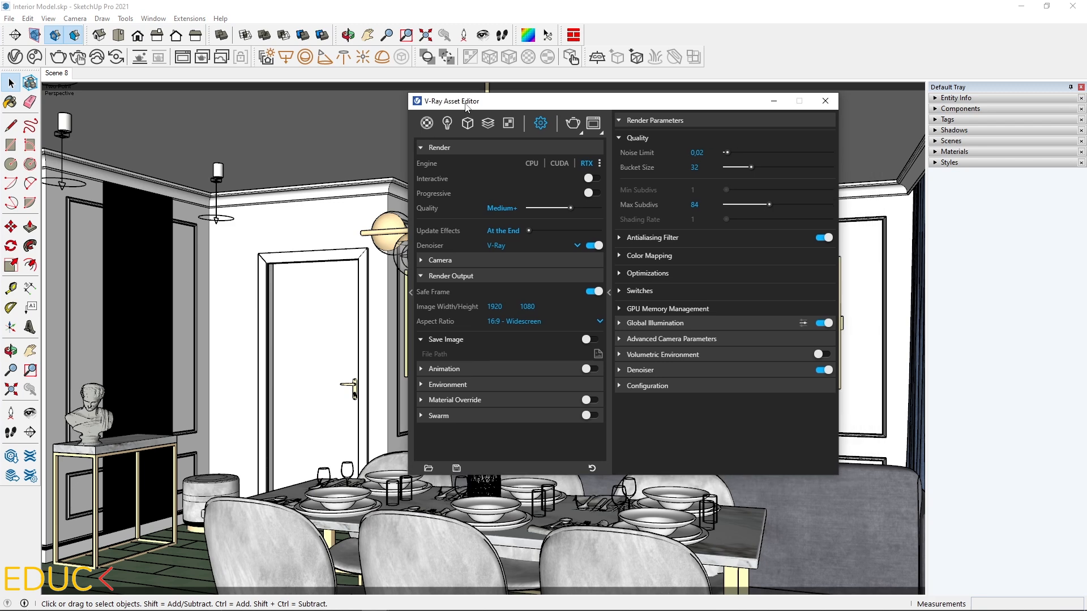
Step: Set Dome Light, Rectangle Light and Rectangle Light#1 intensities to 200 in the Lights list
left_click(447, 122)
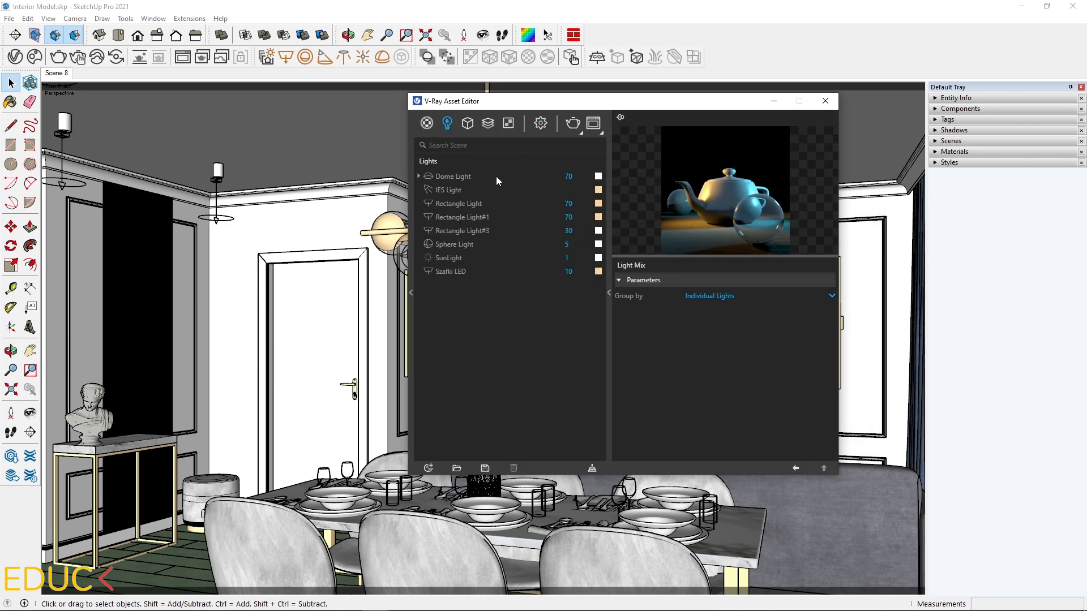
left_click(454, 176)
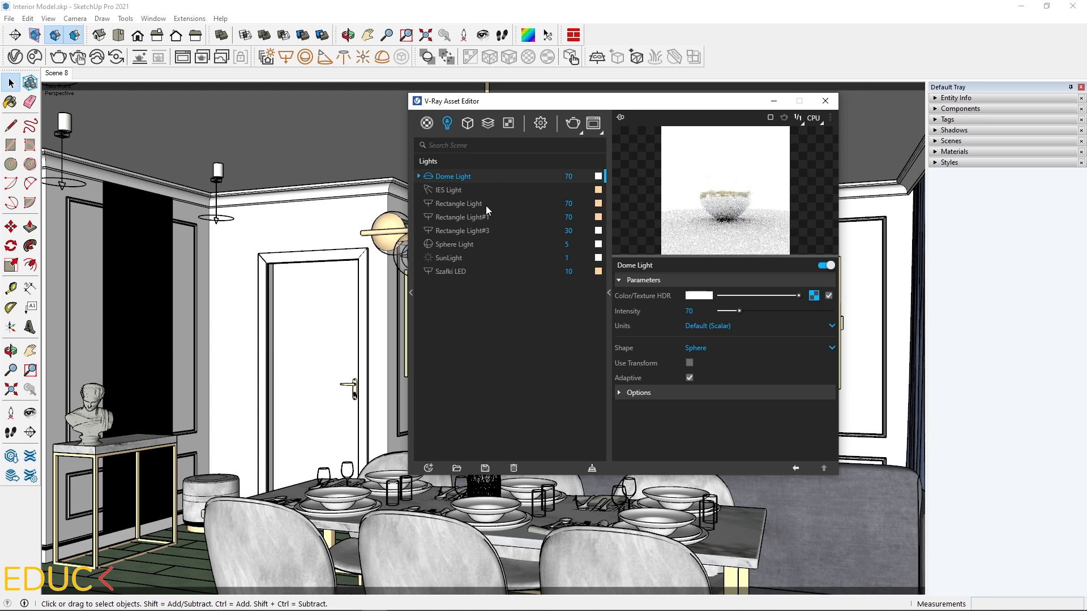
mouse_move(485, 218)
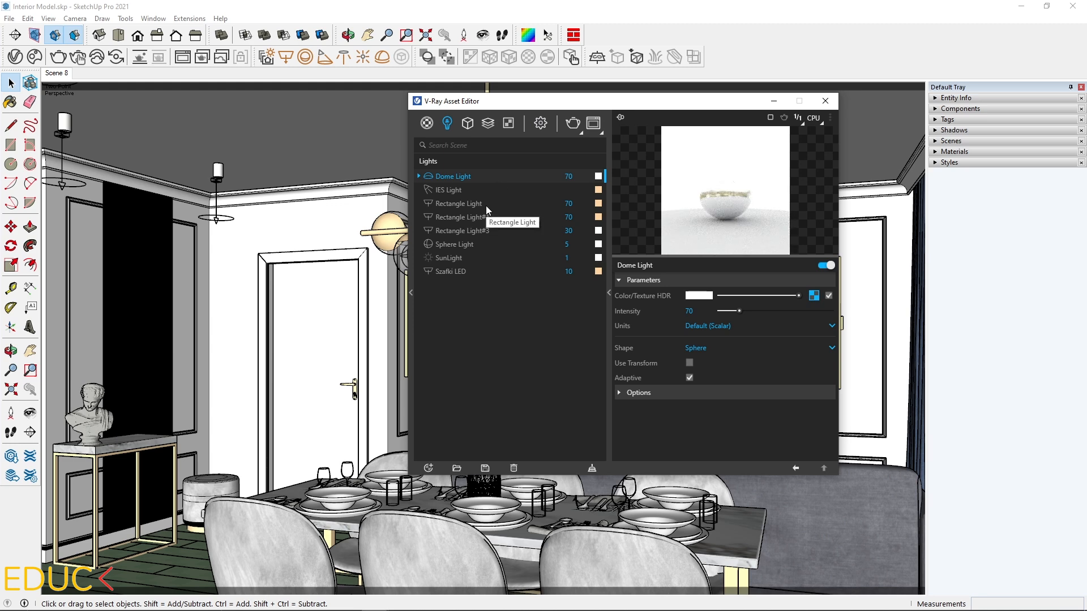
left_click(450, 189)
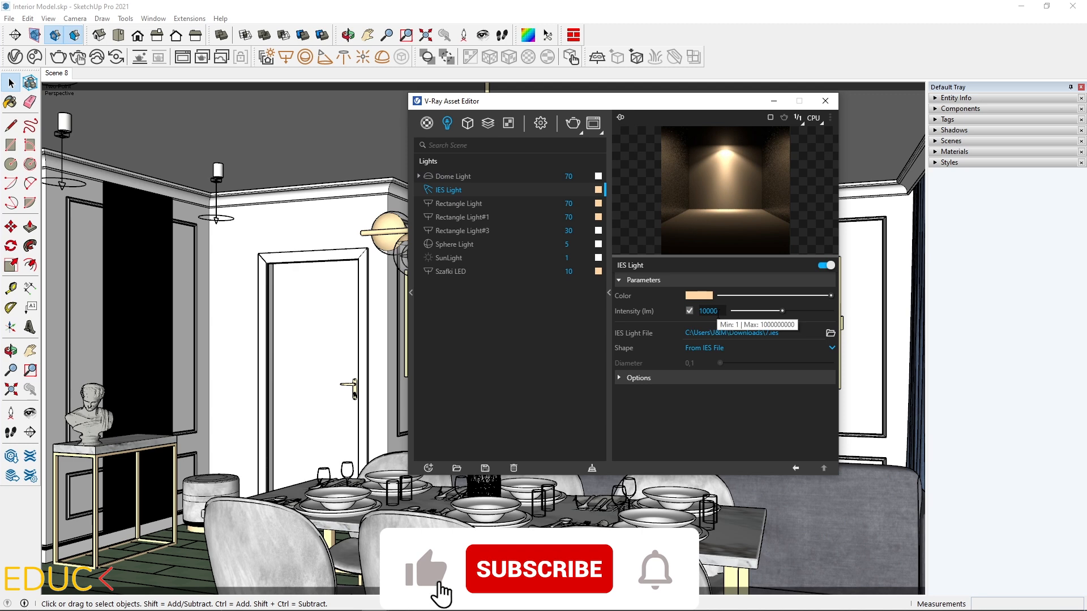
left_click(539, 570)
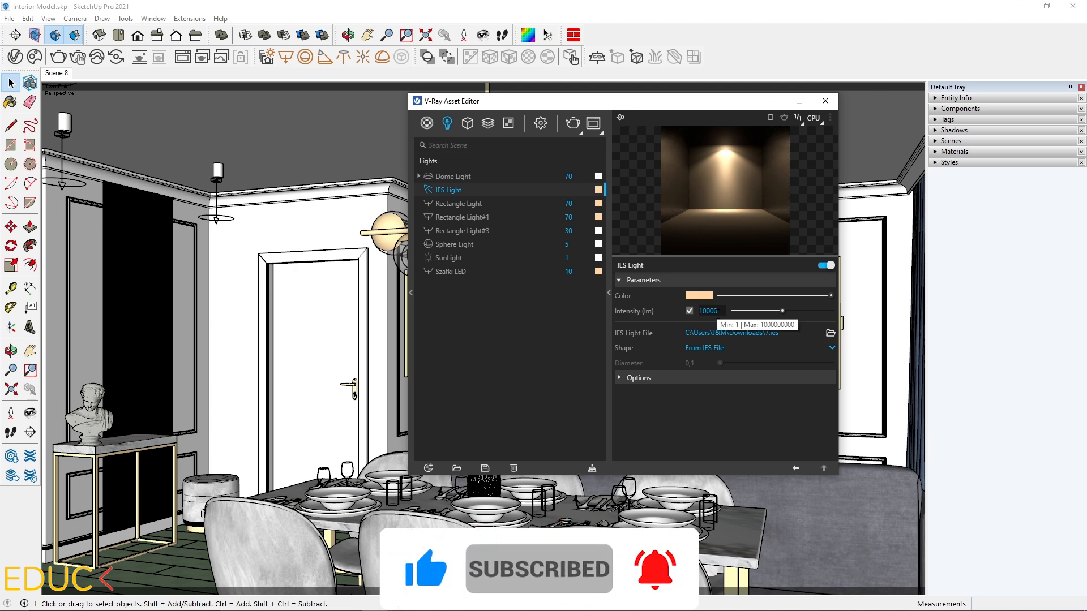
left_click(453, 175)
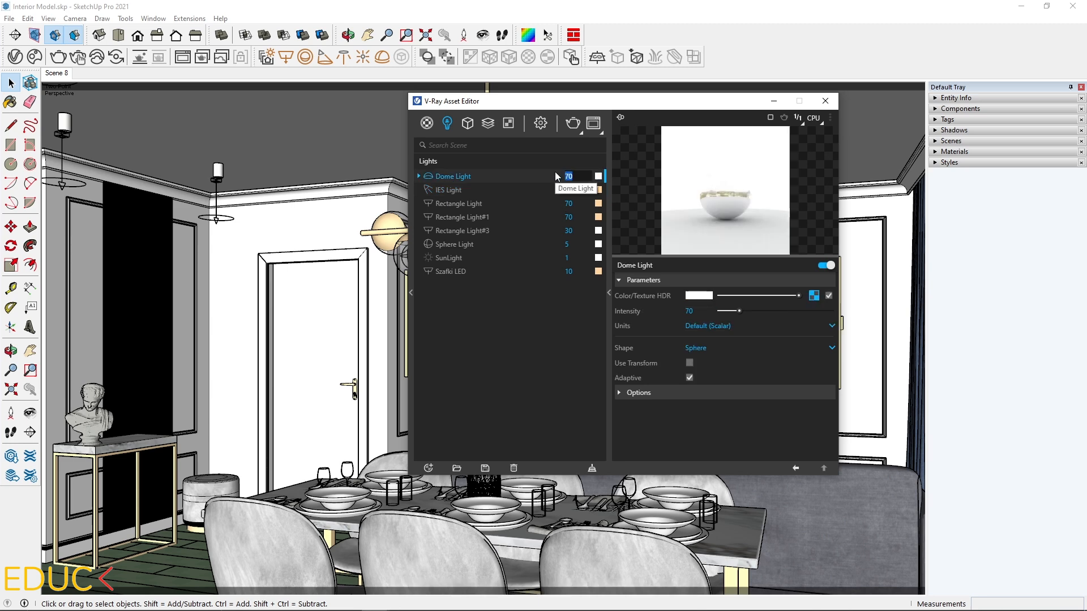
left_click(462, 230)
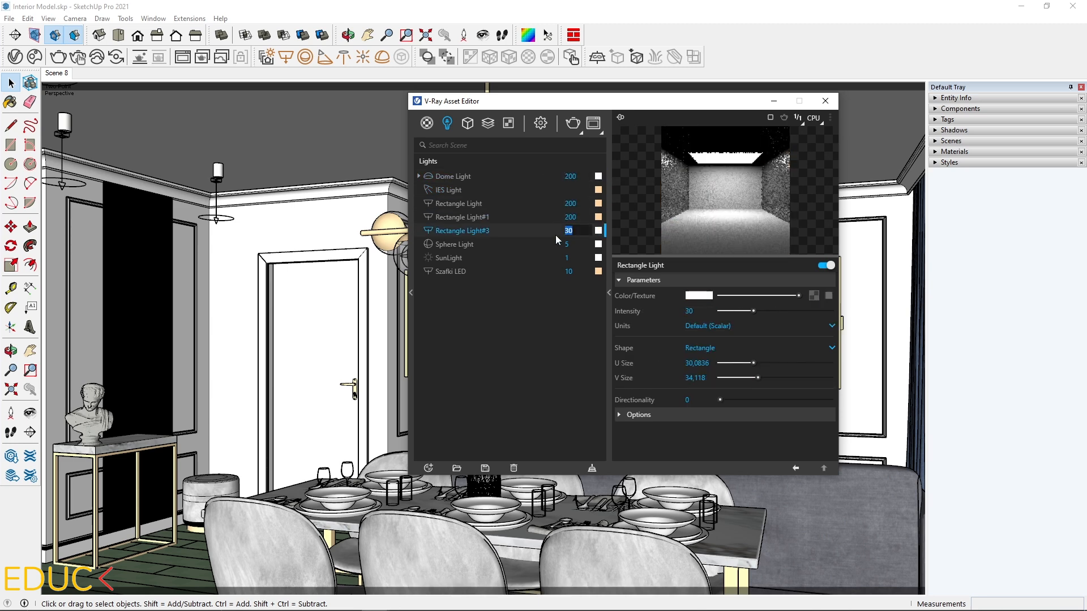
left_click(450, 189)
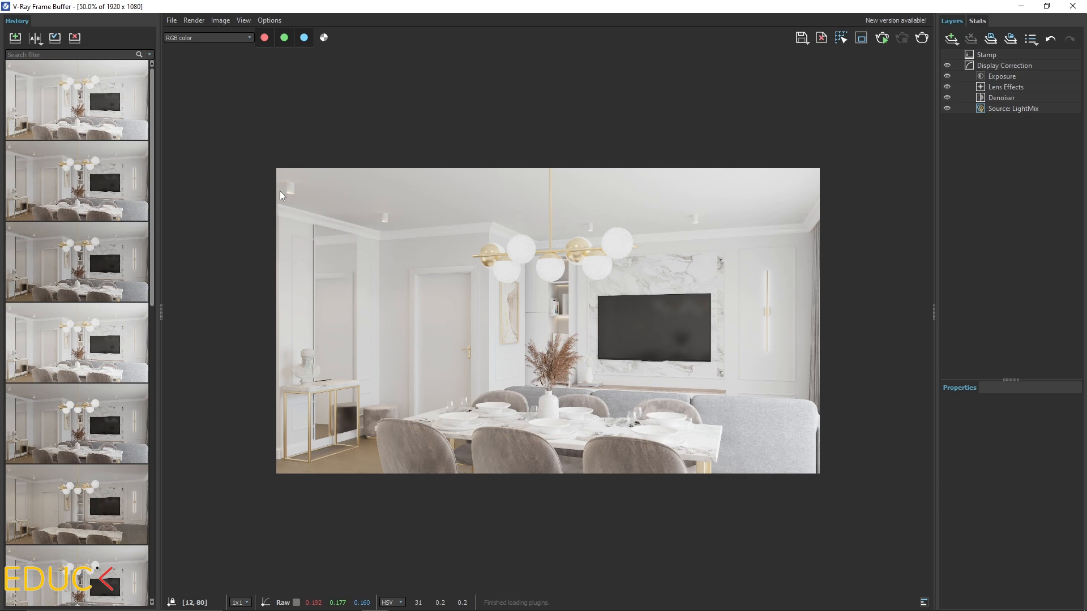
mouse_move(492, 243)
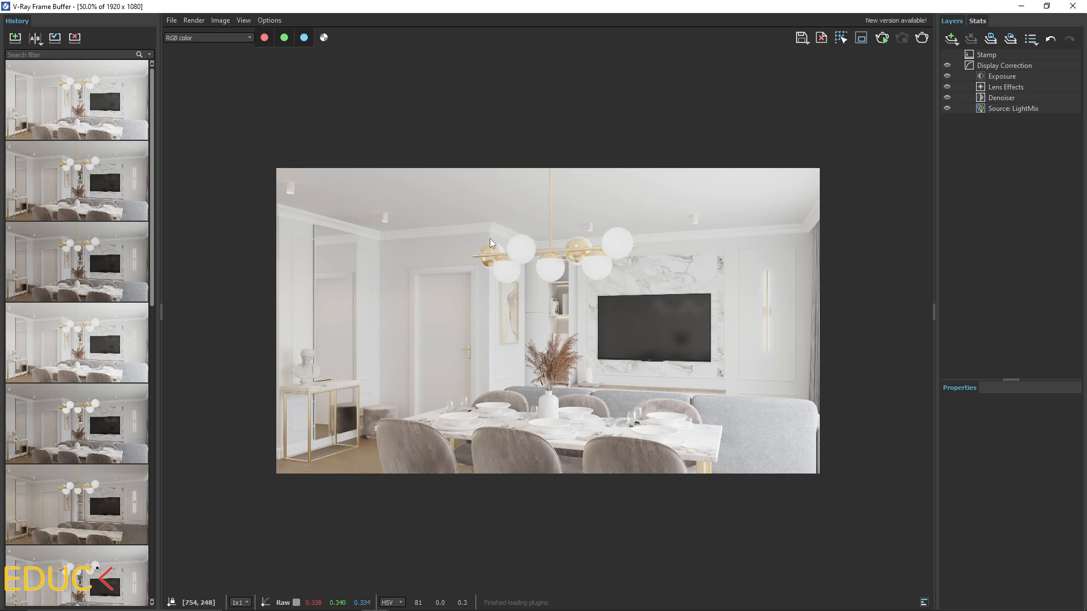
mouse_move(499, 245)
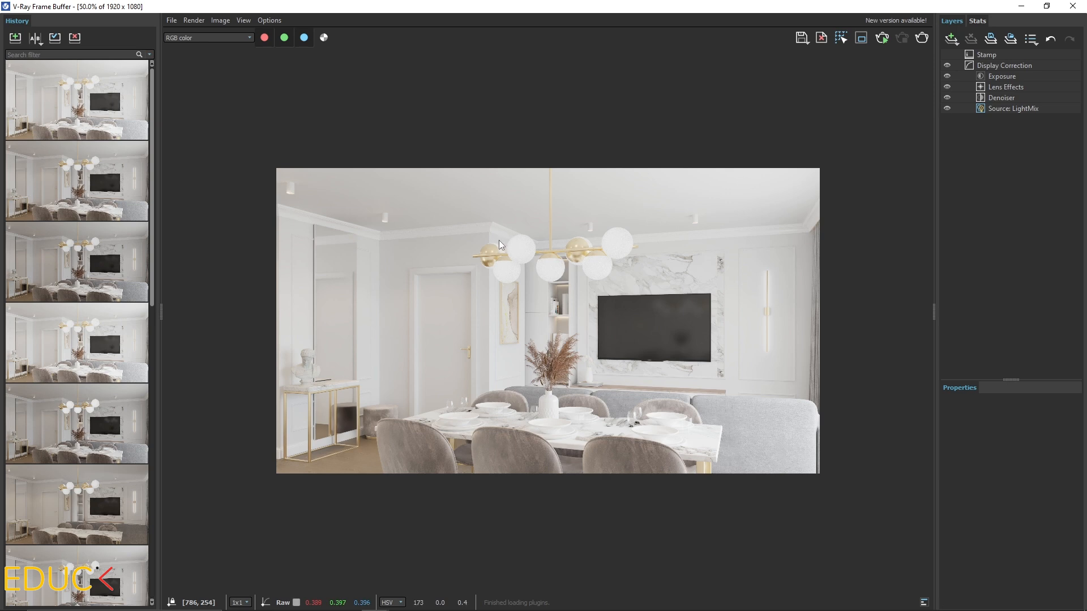
left_click(76, 100)
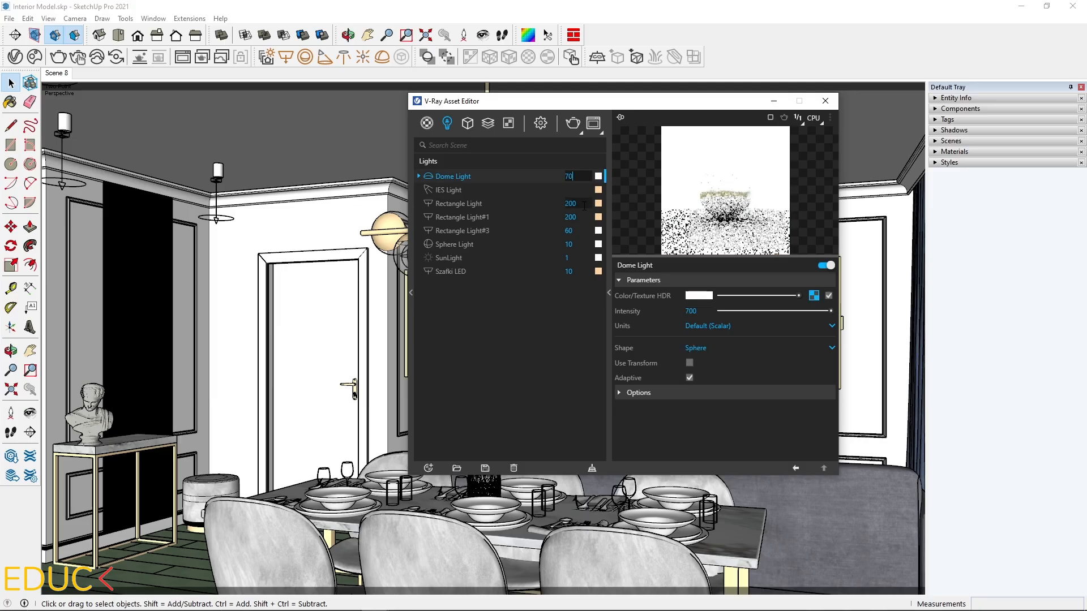
Step: Show the Render Elements list, currently holding only Light Mix
left_click(448, 189)
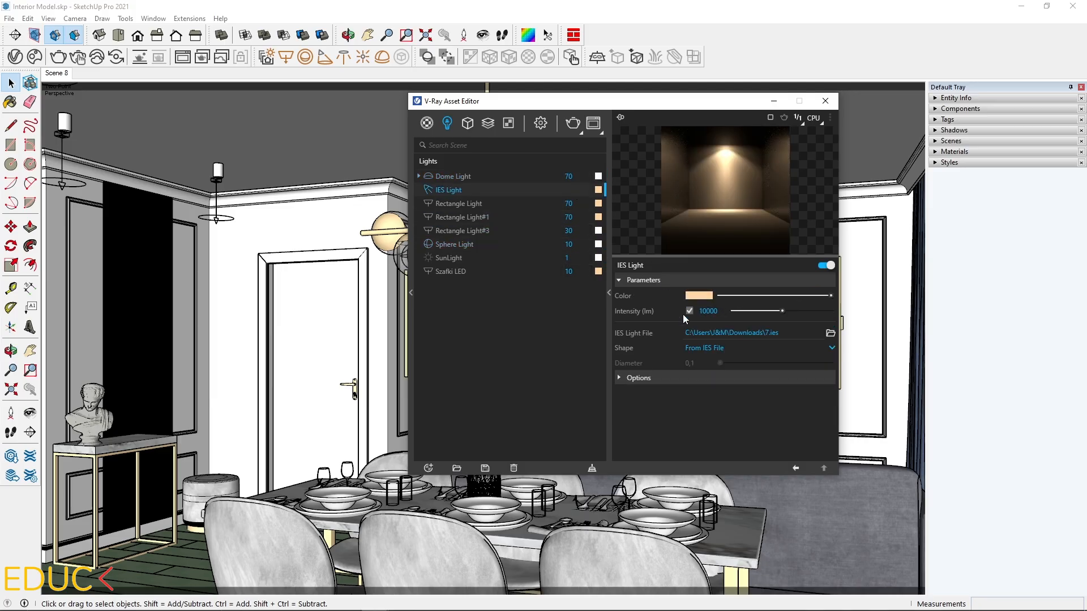
mouse_move(548, 170)
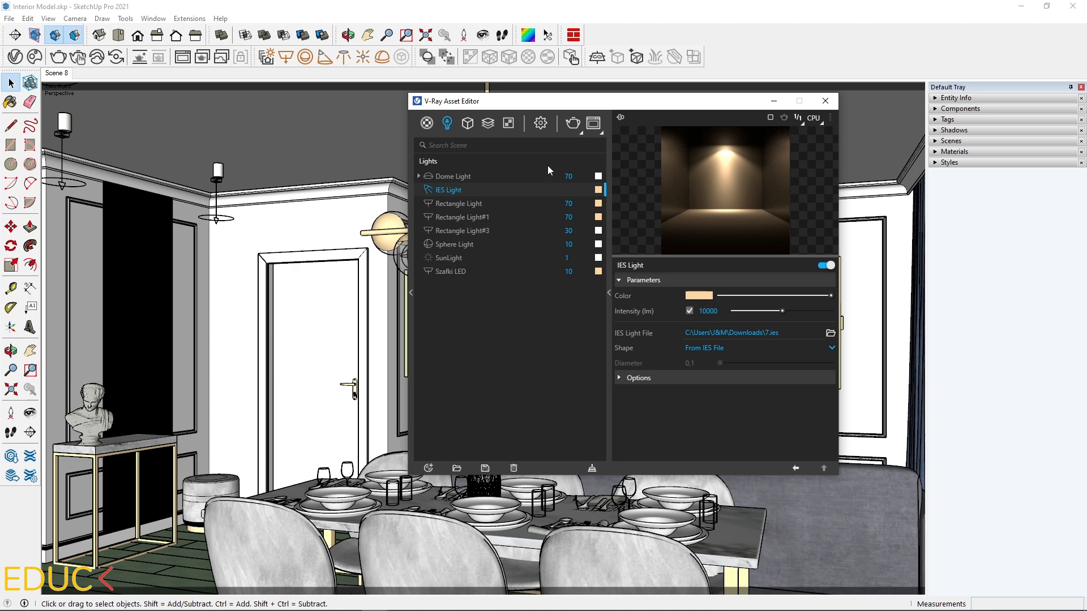
left_click(487, 124)
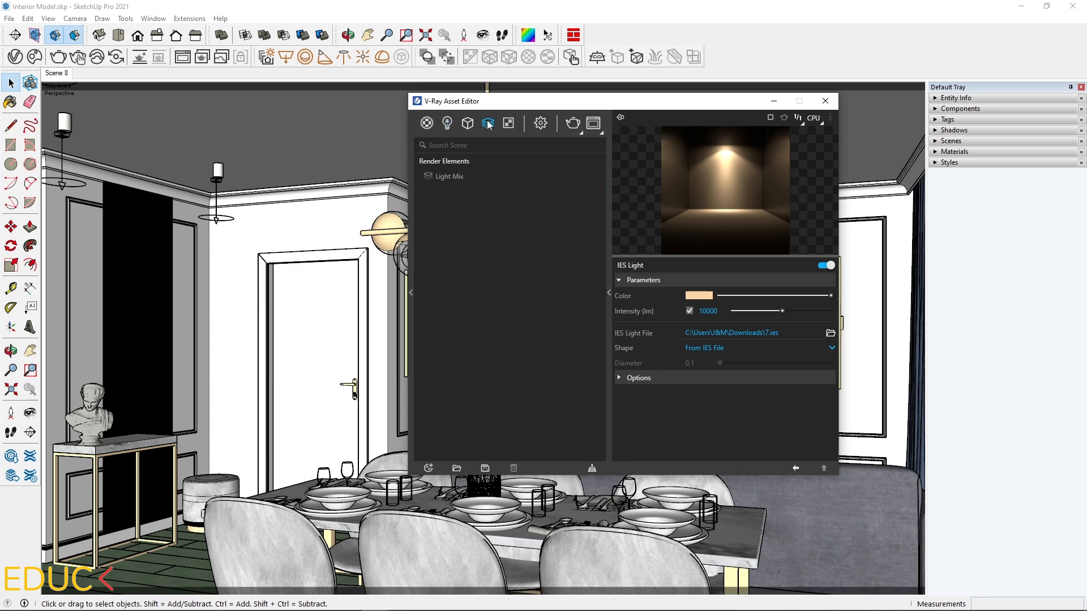
mouse_move(452, 181)
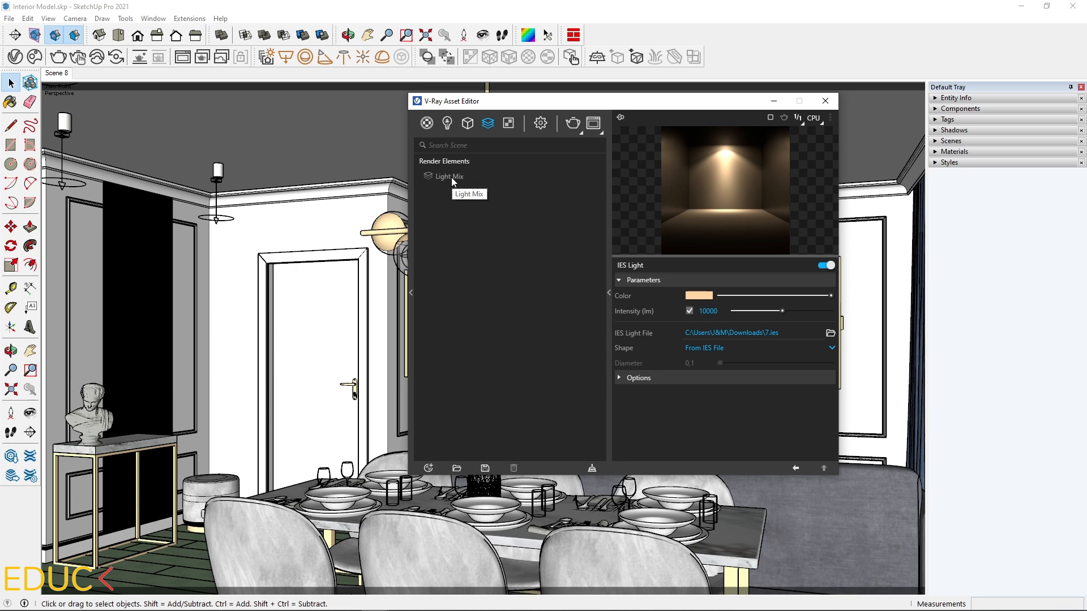
mouse_move(443, 430)
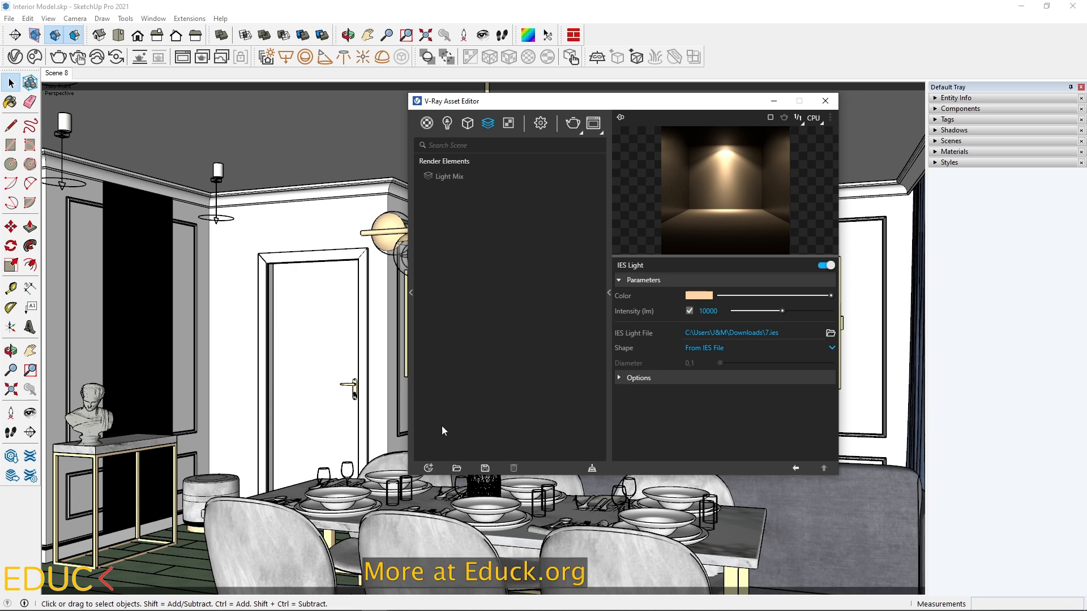
mouse_move(428, 467)
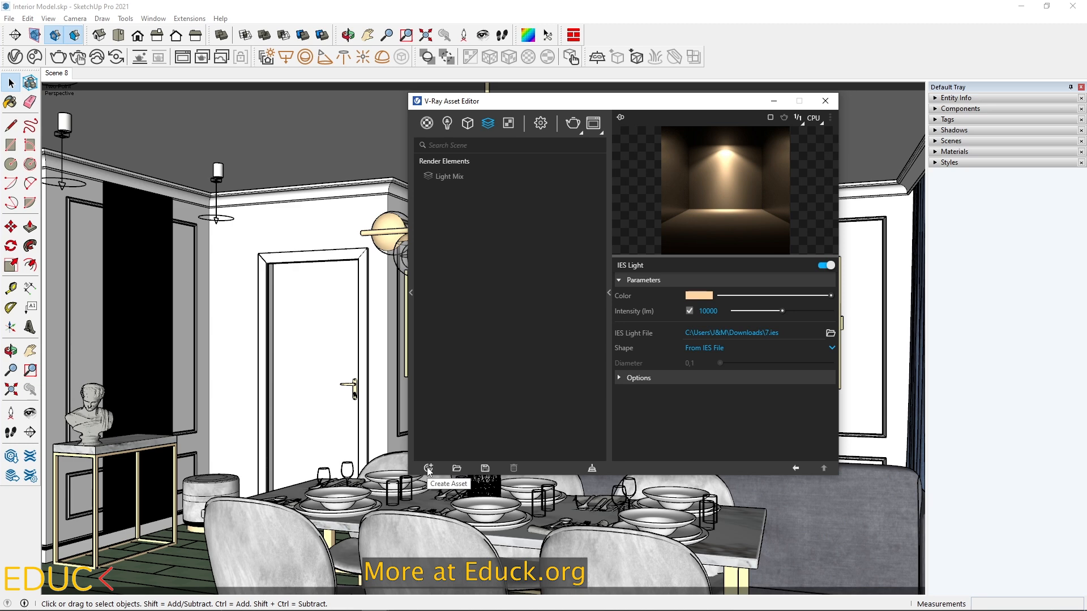
Step: Add Render ID, Cryptomatte, Extra Texture, Lighting, Global Illumination, Reflection, Specular and Refraction elements
left_click(428, 467)
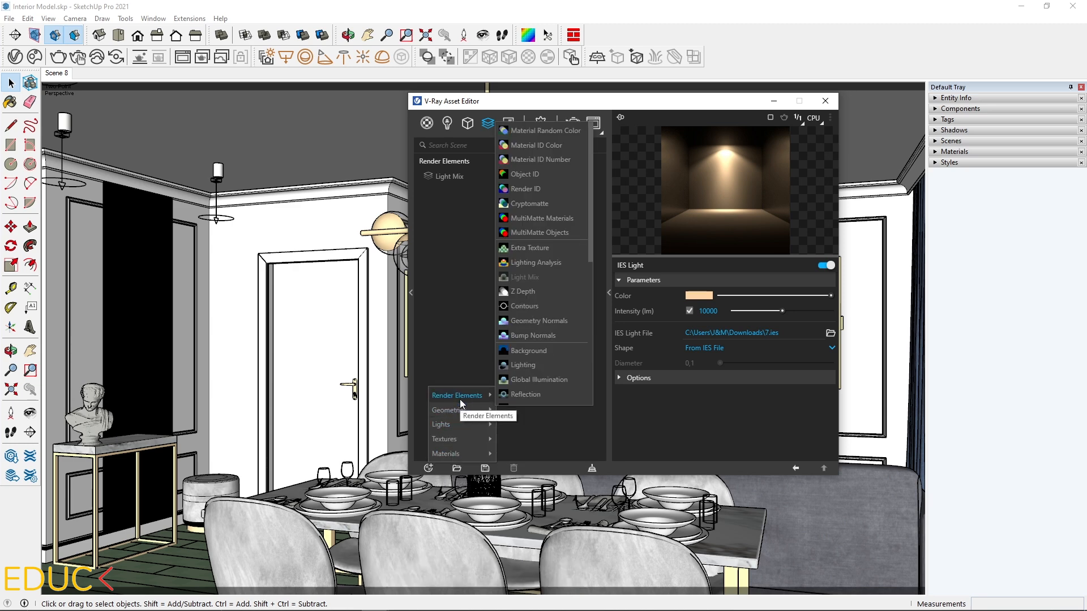
mouse_move(524, 291)
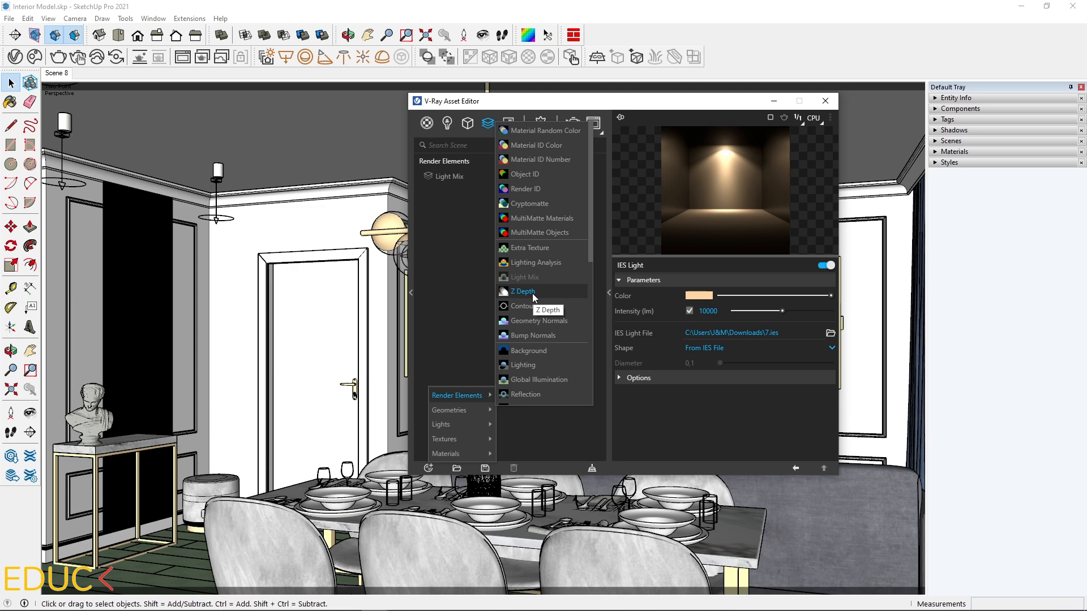
mouse_move(545, 189)
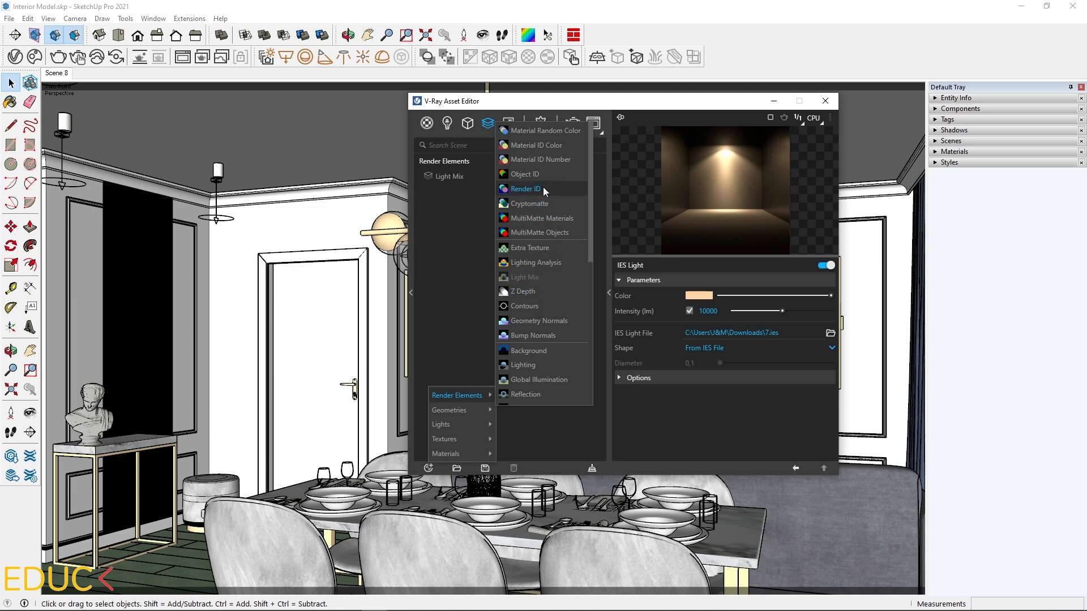
left_click(529, 203)
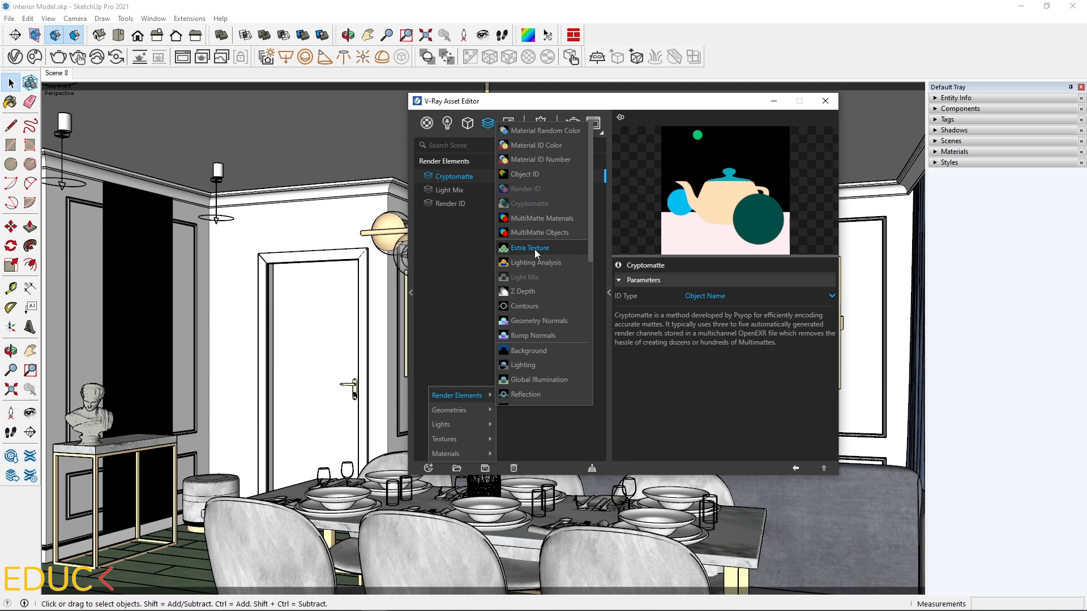
left_click(527, 365)
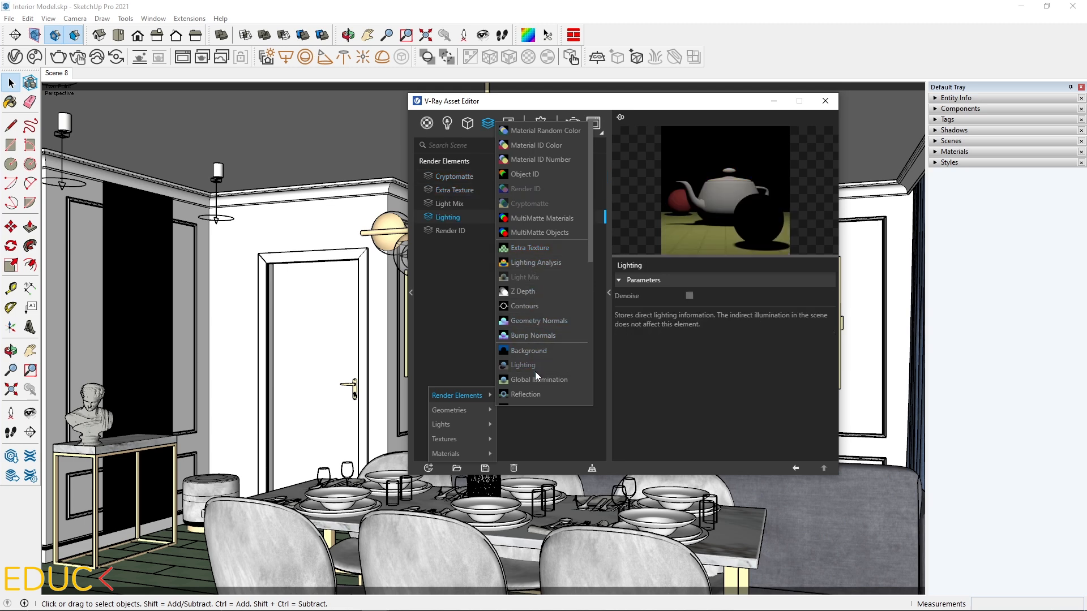
left_click(525, 394)
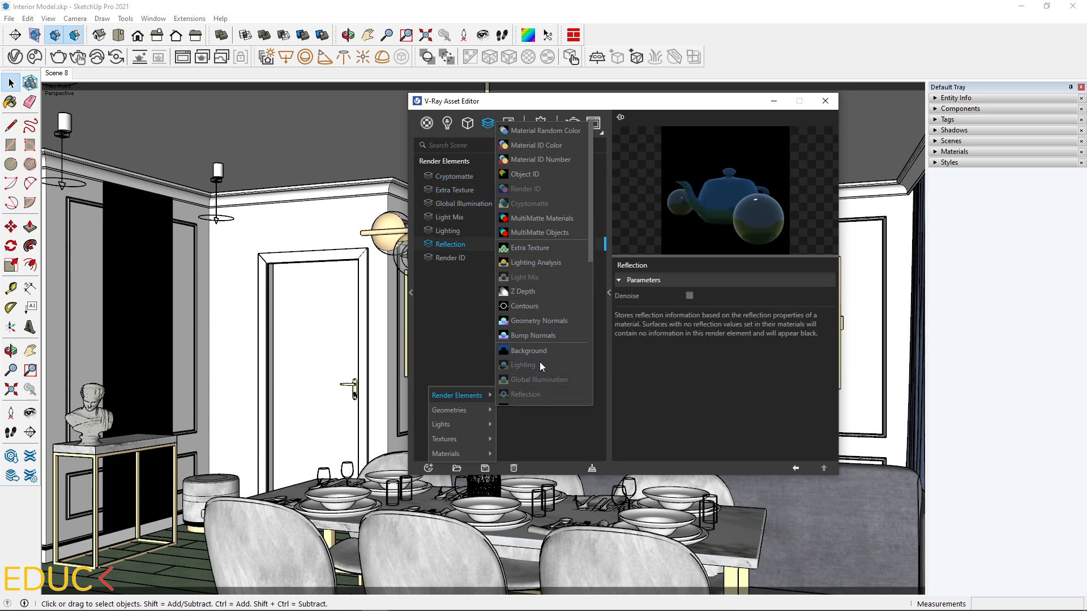
left_click(524, 352)
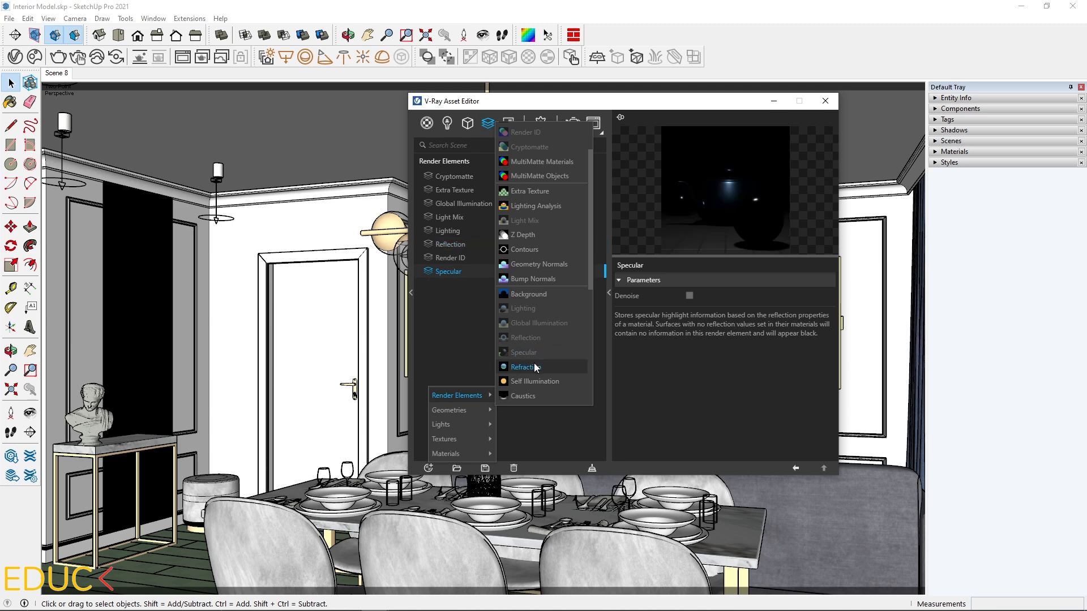
left_click(525, 367)
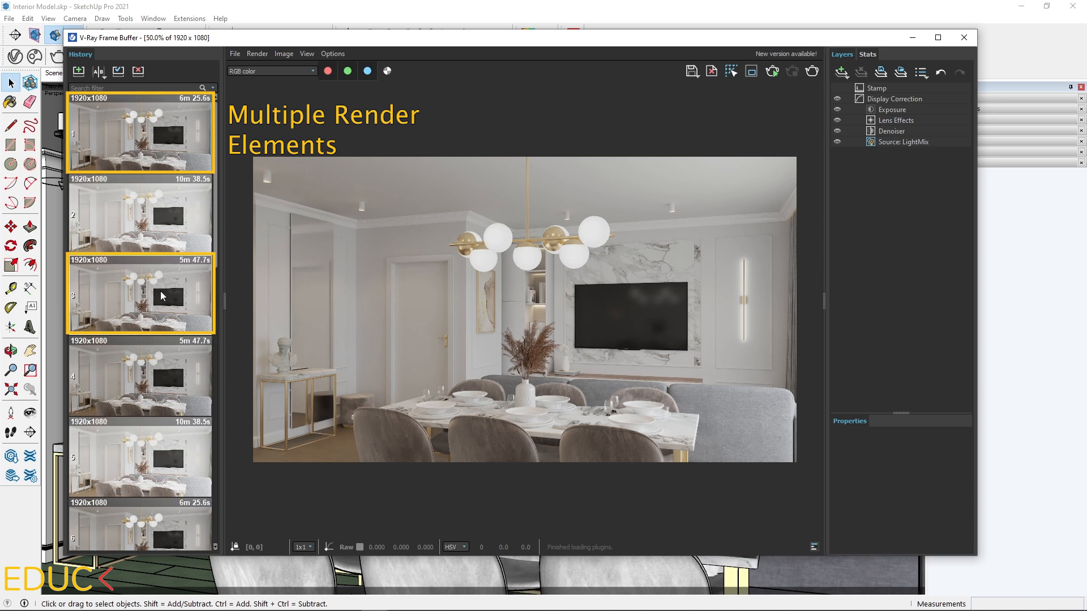
mouse_move(202, 270)
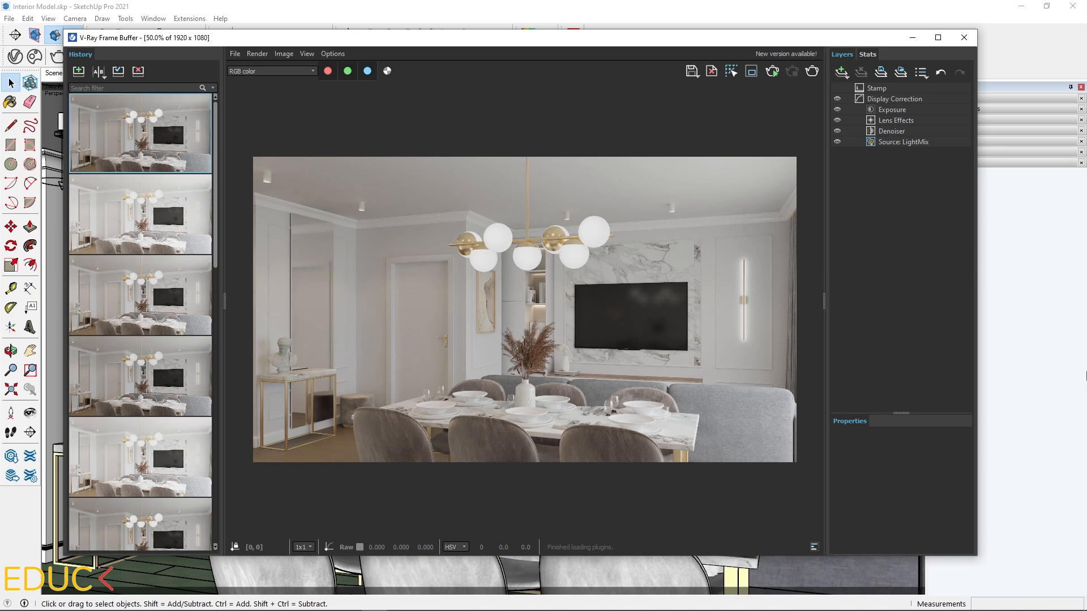
Step: Close the V-Ray Frame Buffer and return to the Scene 8 model
left_click(962, 37)
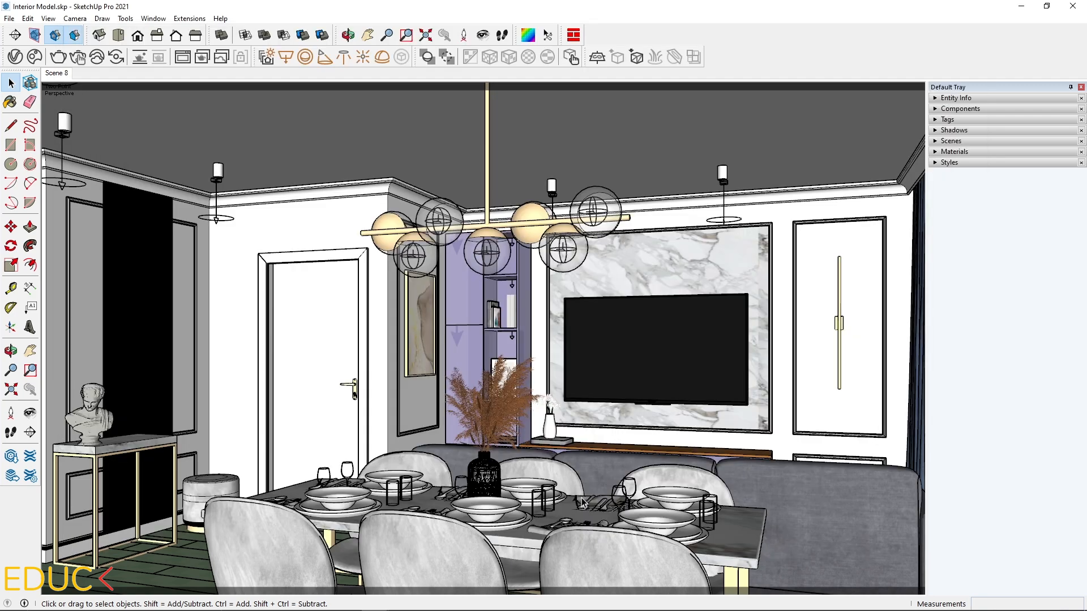
mouse_move(919, 399)
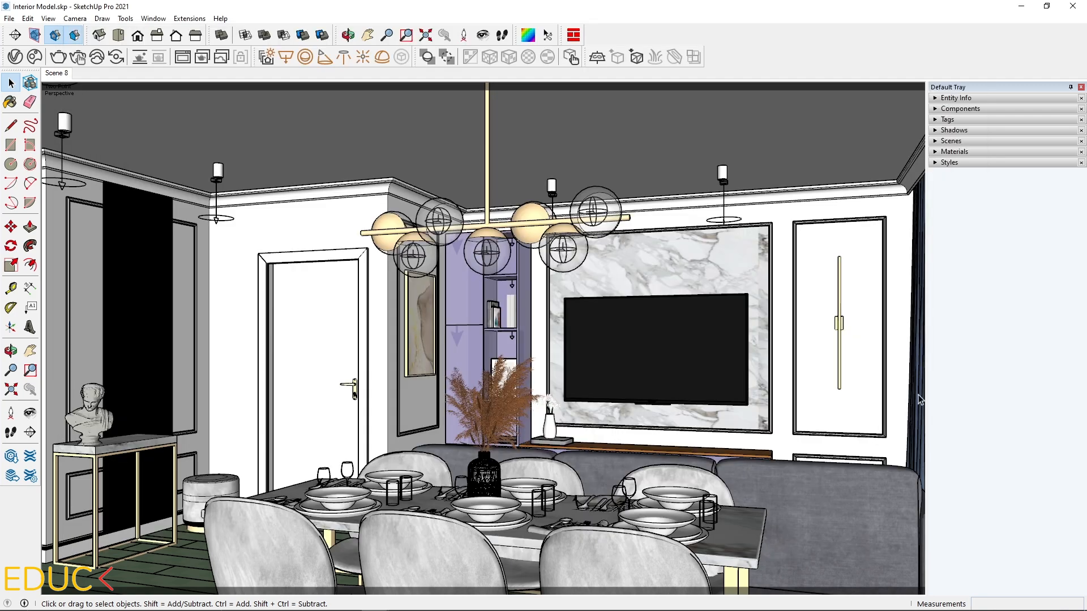
mouse_move(486, 486)
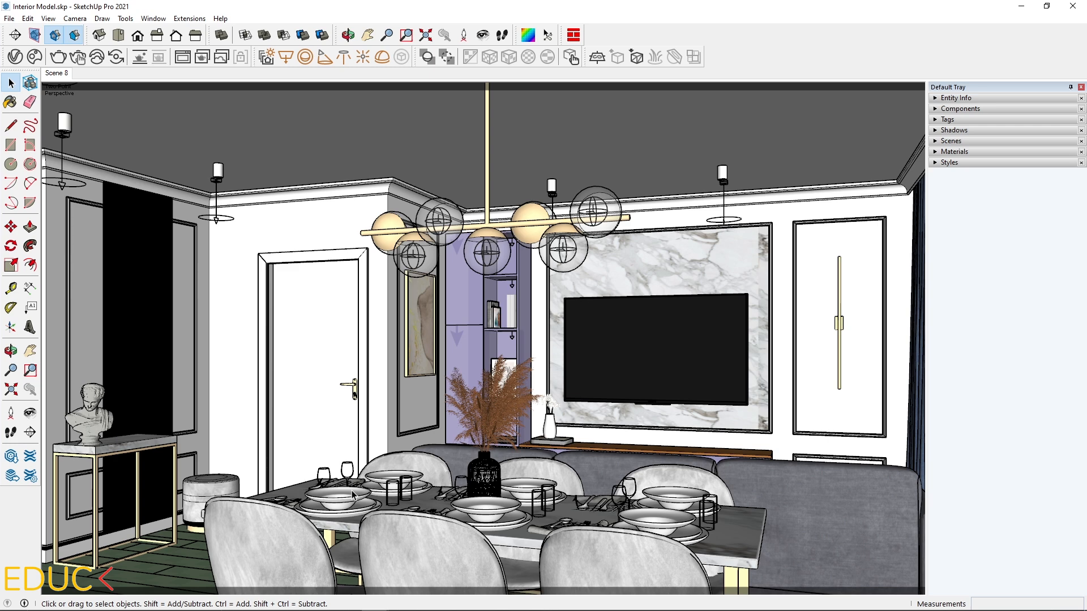
Step: Select the tableware group at the left end of the dining table
left_click(353, 478)
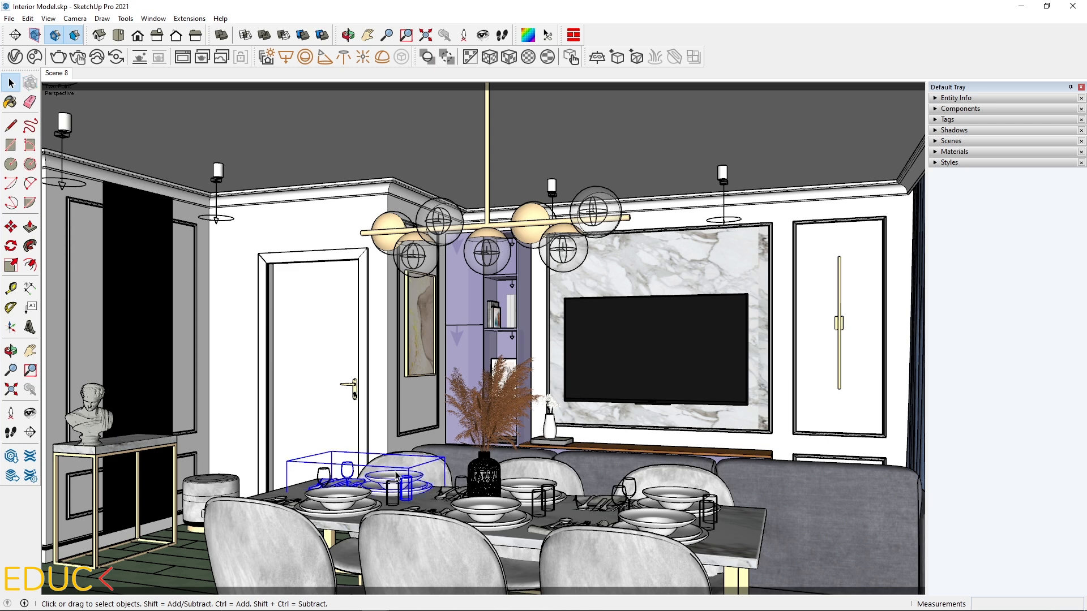
mouse_move(493, 269)
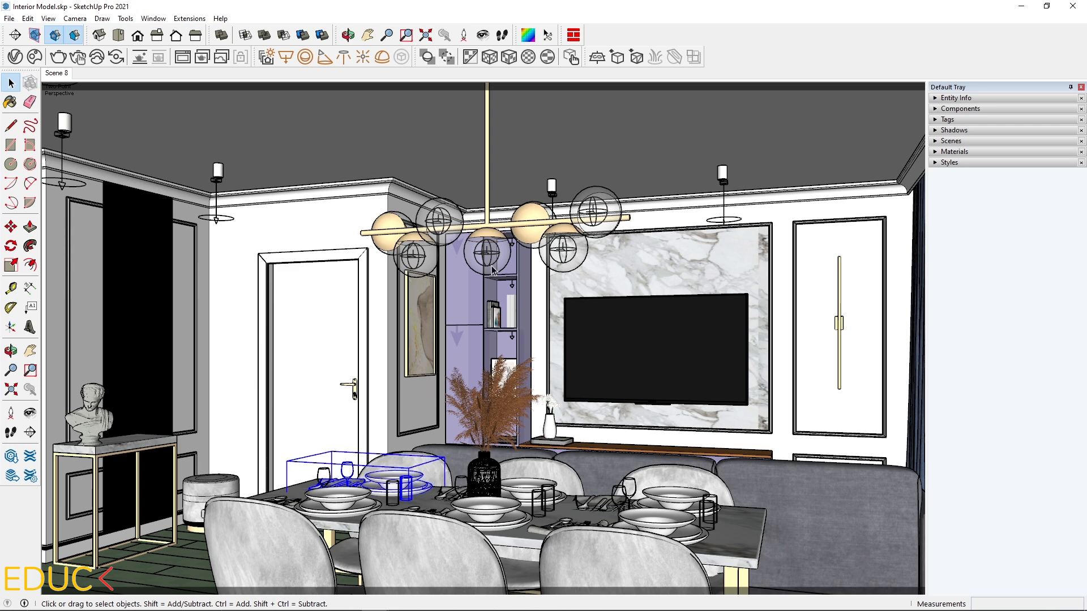
mouse_move(616, 56)
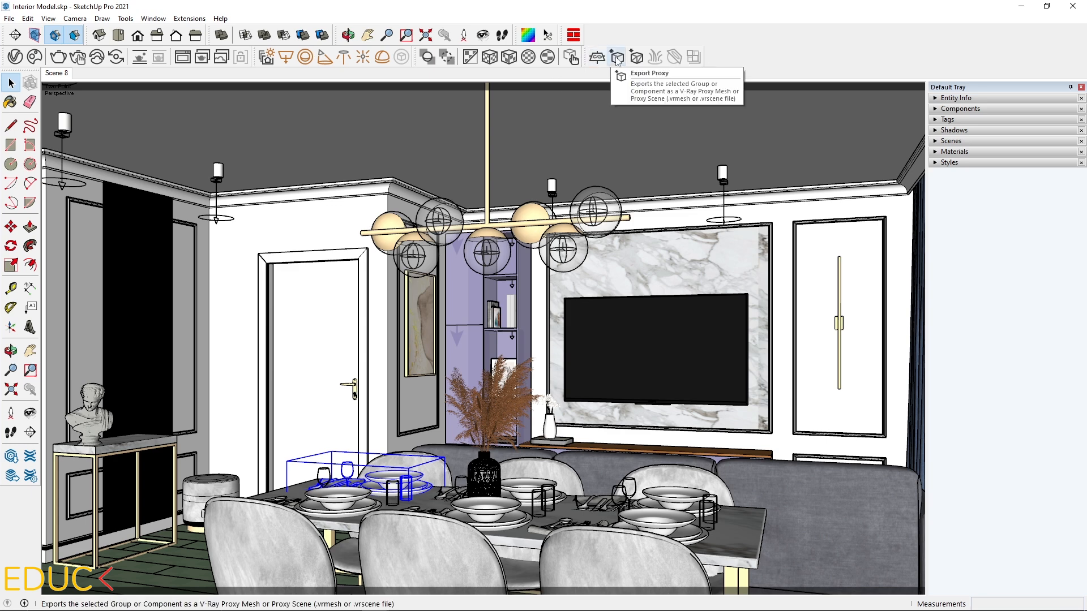
mouse_move(721, 62)
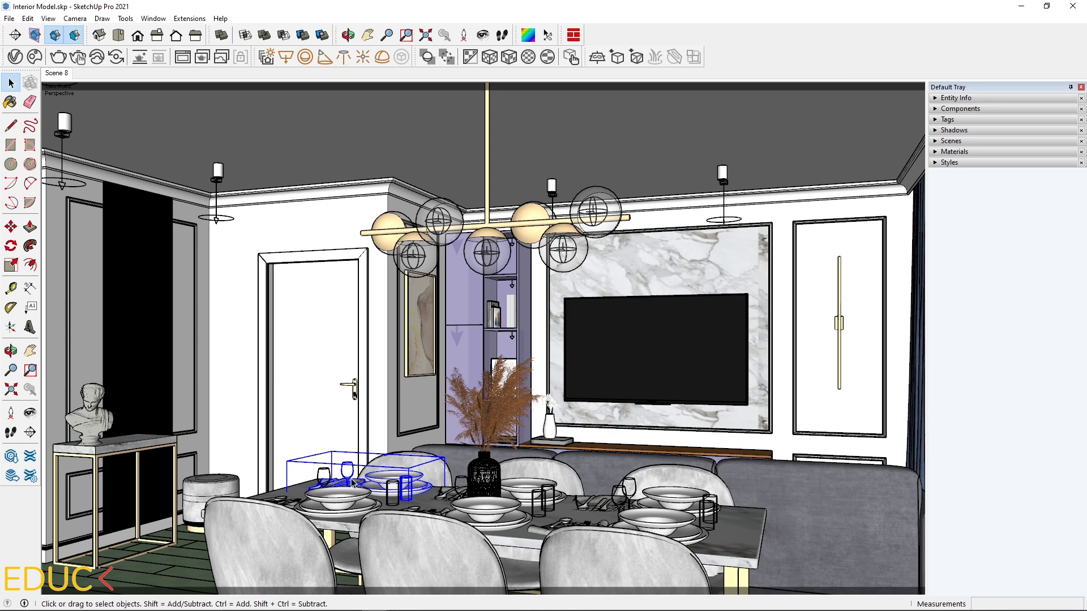
mouse_move(617, 56)
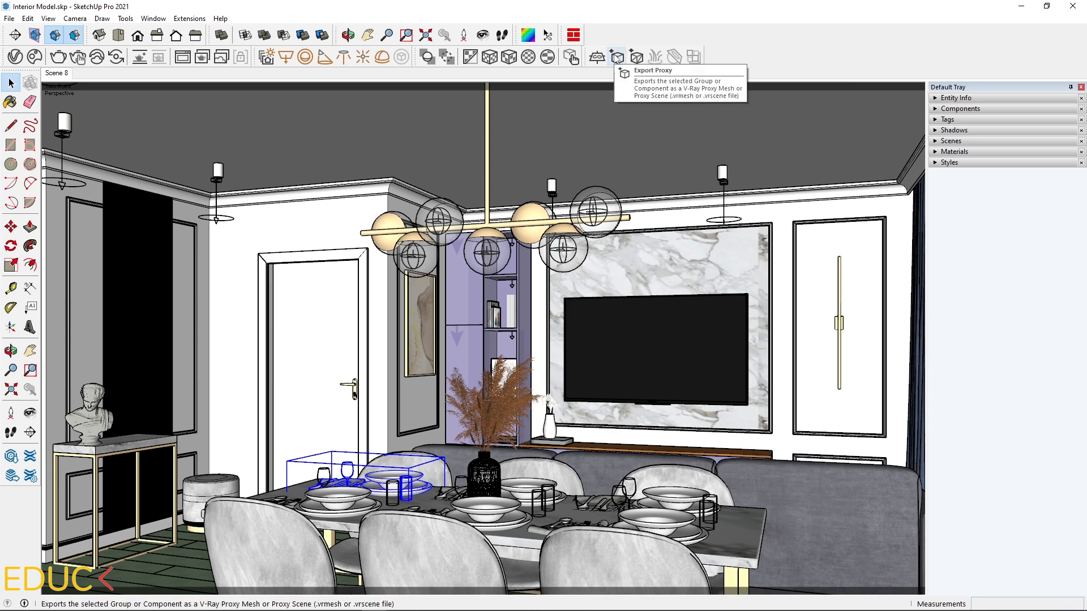
Step: Export the accessories as Proxy Mesh with Replace Object with Proxy enabled
left_click(616, 56)
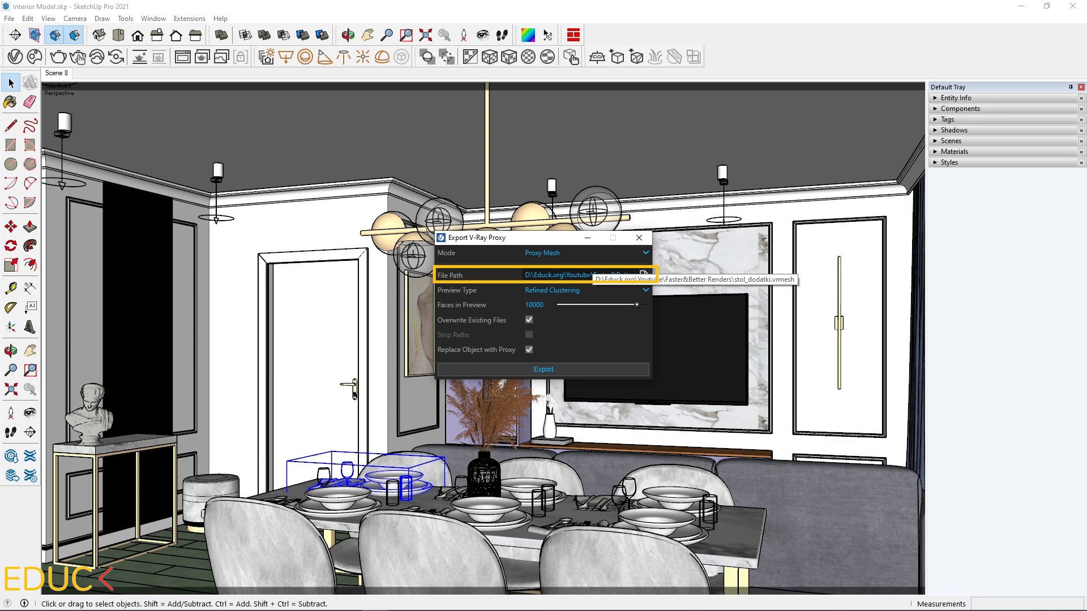
mouse_move(574, 295)
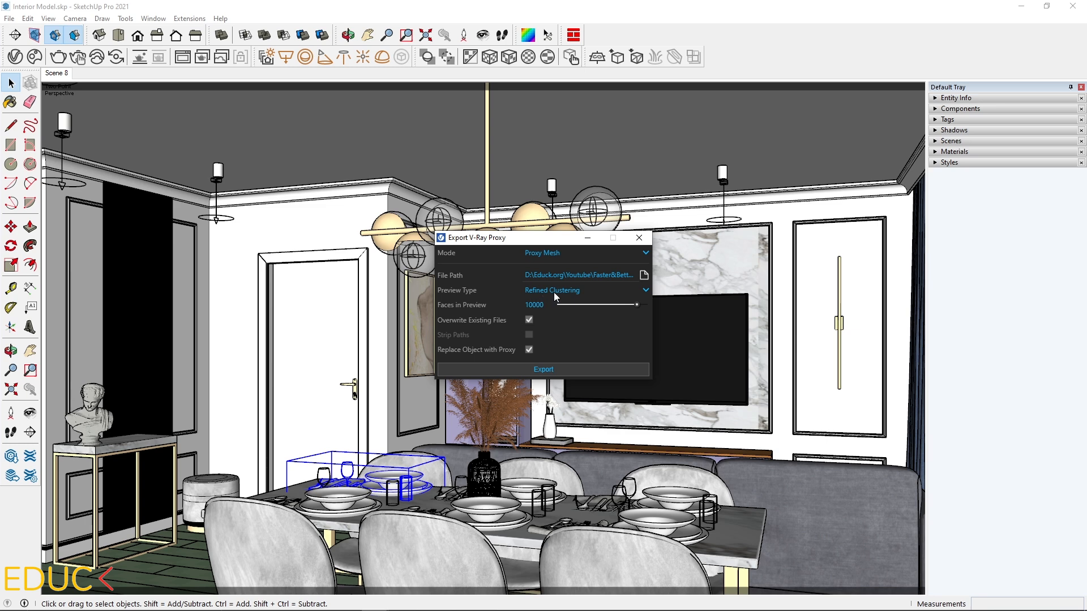
triple_click(534, 305)
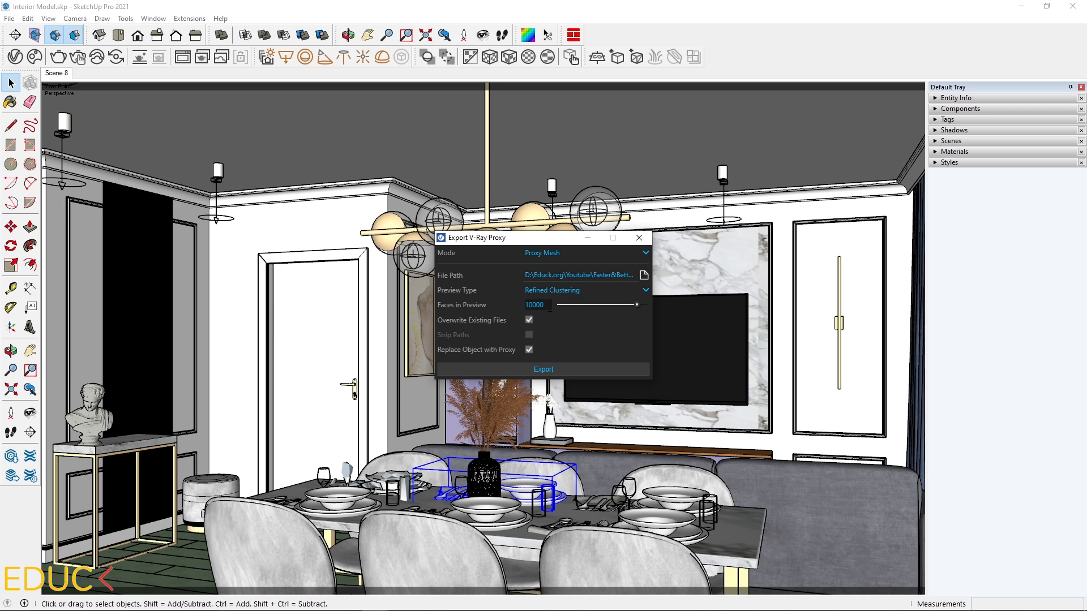
left_click(543, 370)
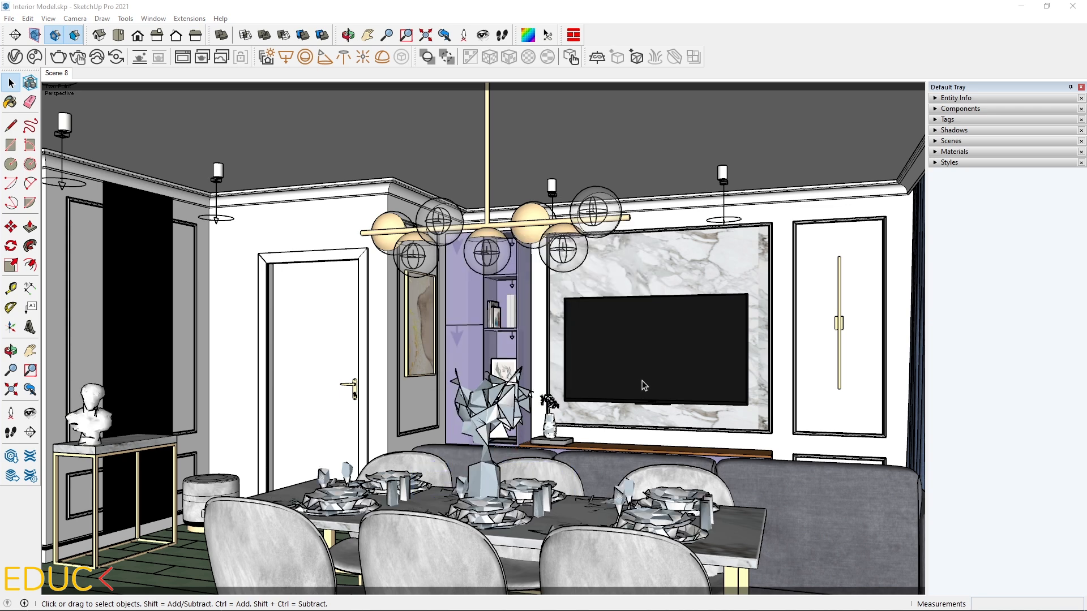
mouse_move(80, 146)
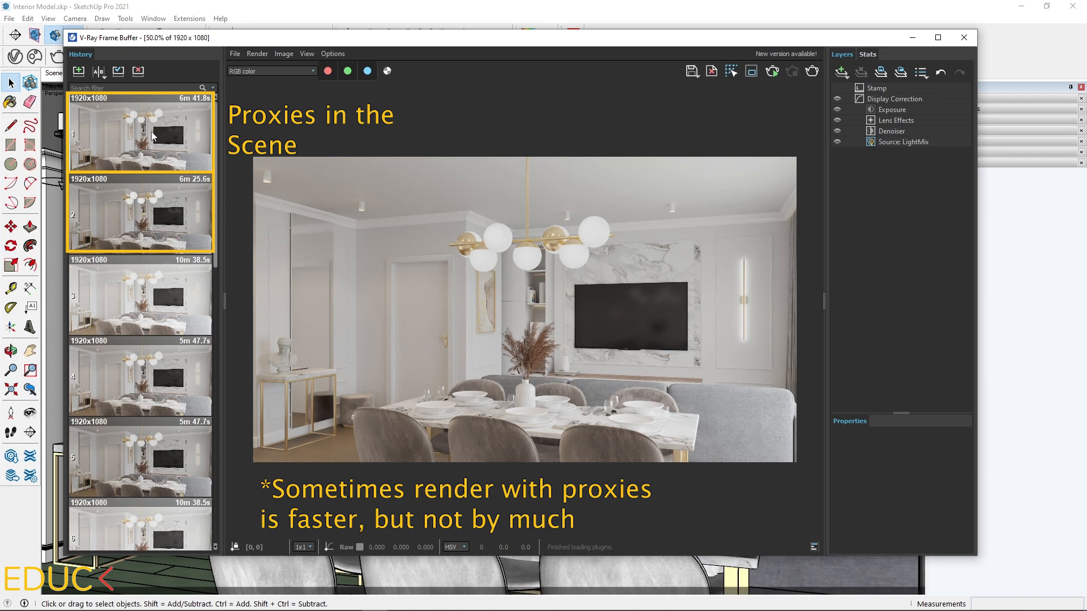
Step: Close the Frame Buffer after comparing the proxy render with earlier renders
left_click(963, 38)
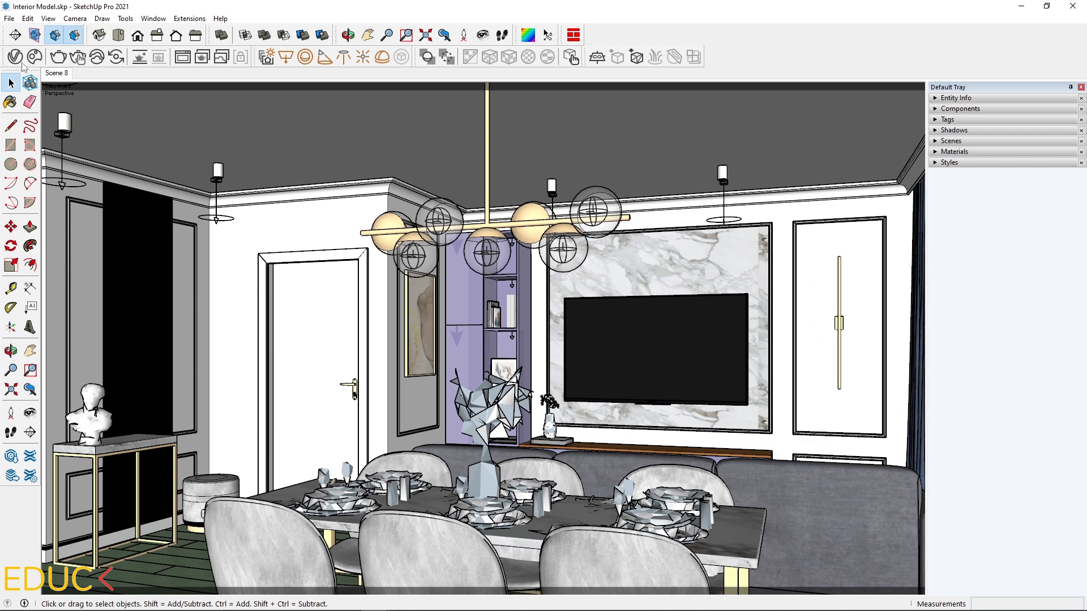
Step: Save the model and open Interior Model - proxy.skp (164 MB vs 182 MB)
left_click(9, 18)
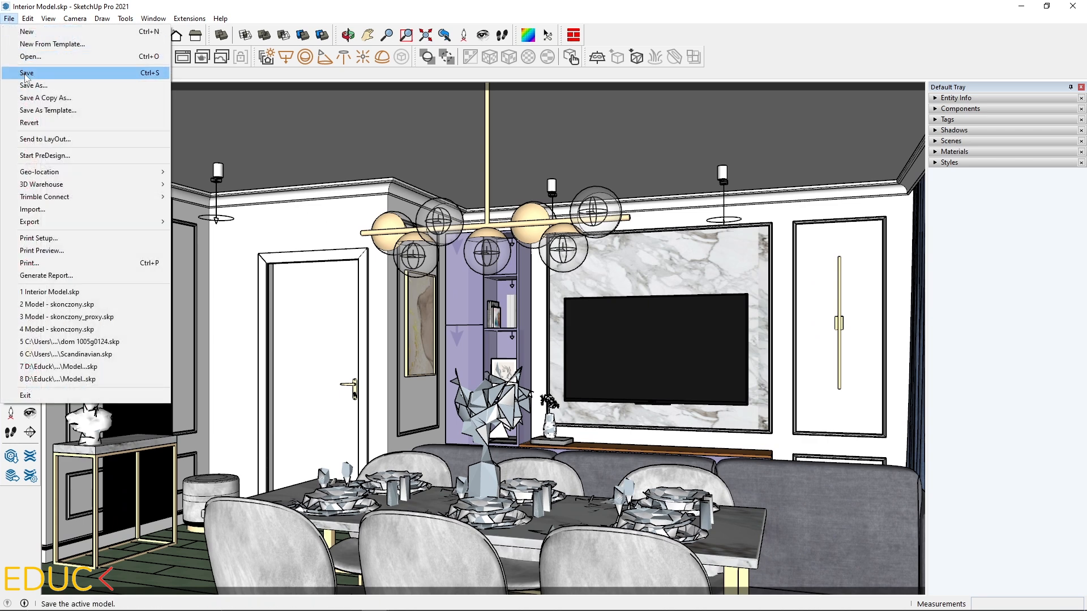
left_click(34, 85)
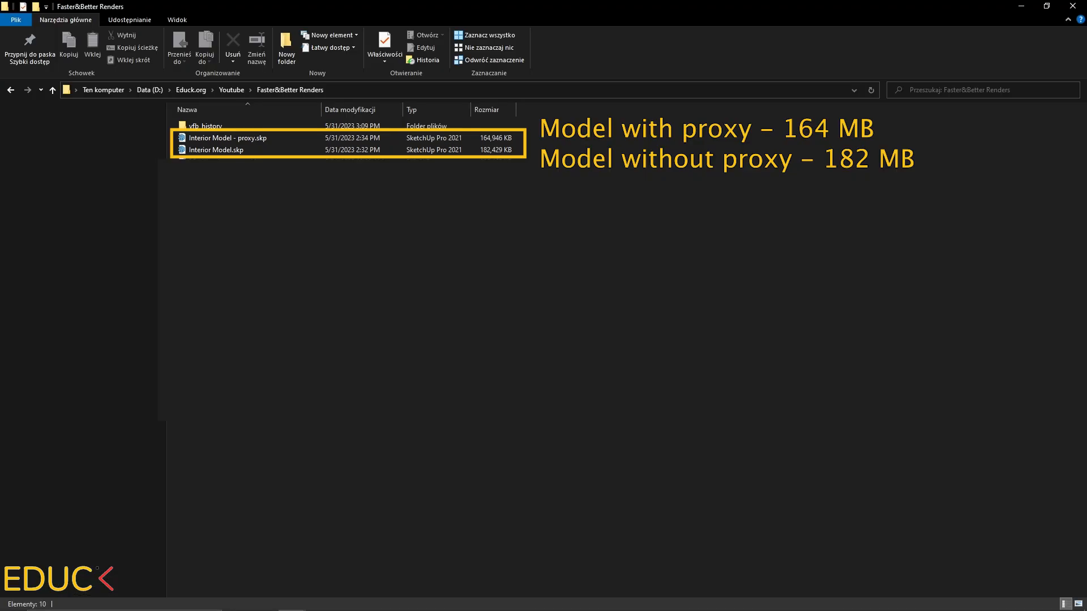
double_click(217, 150)
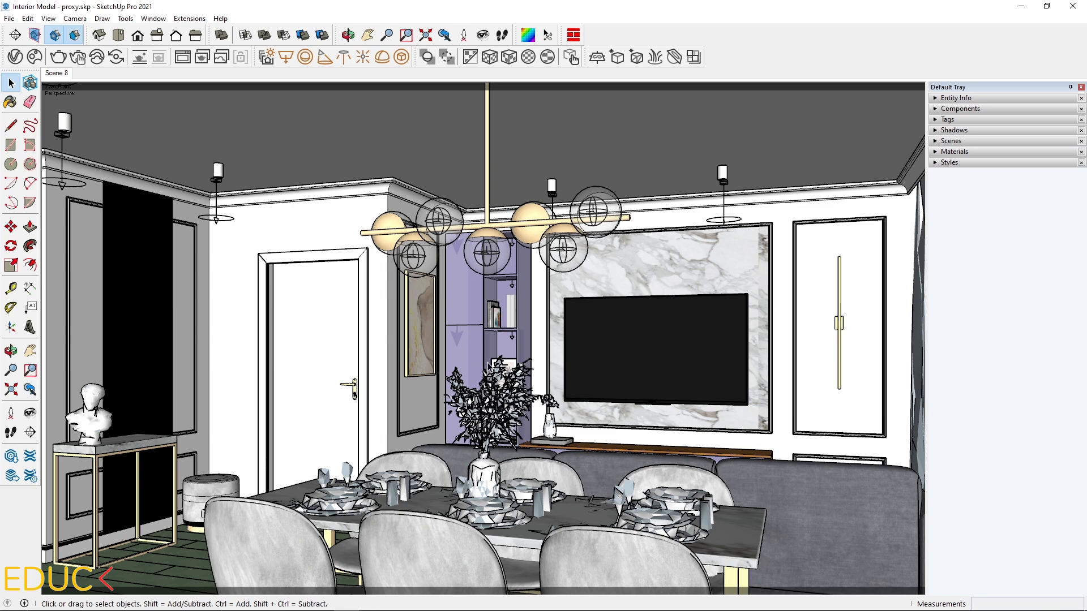
mouse_move(560, 323)
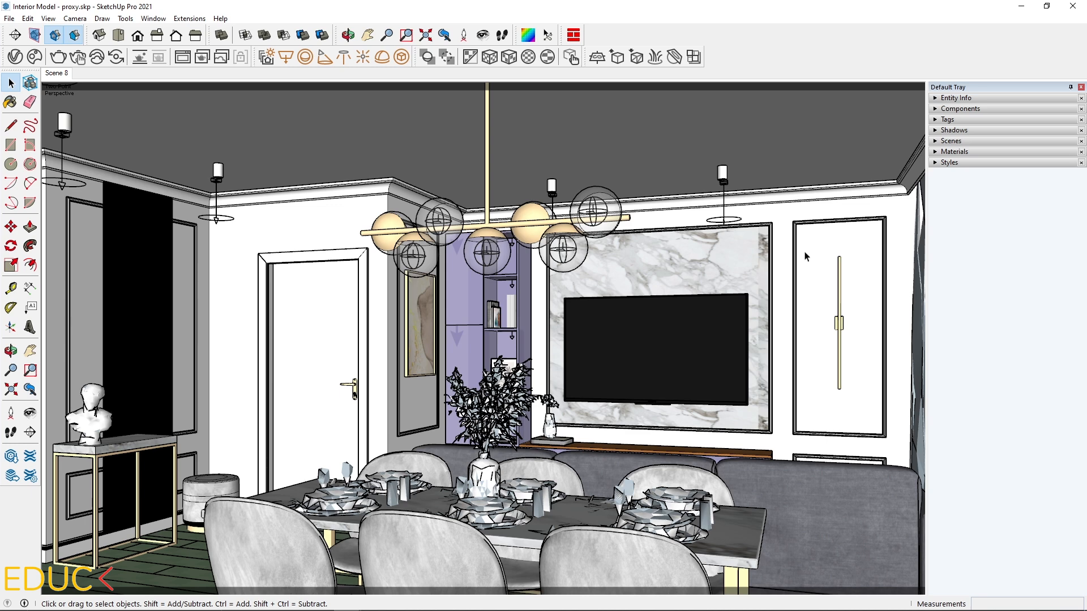
Step: Hide the accessories tag so tableware, plants and sculpture drop out of the render
left_click(945, 119)
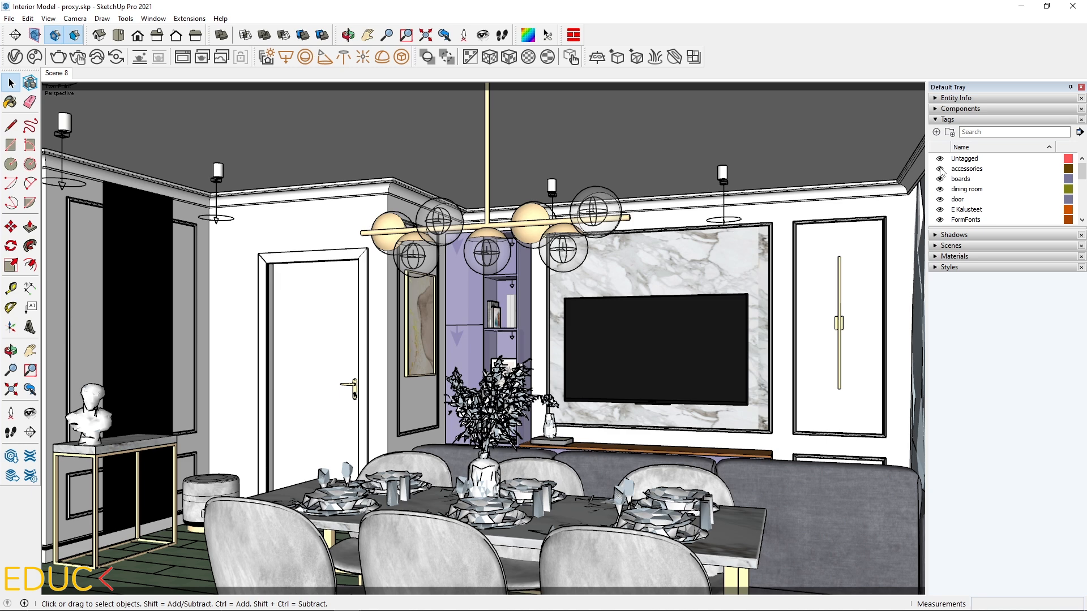
left_click(942, 168)
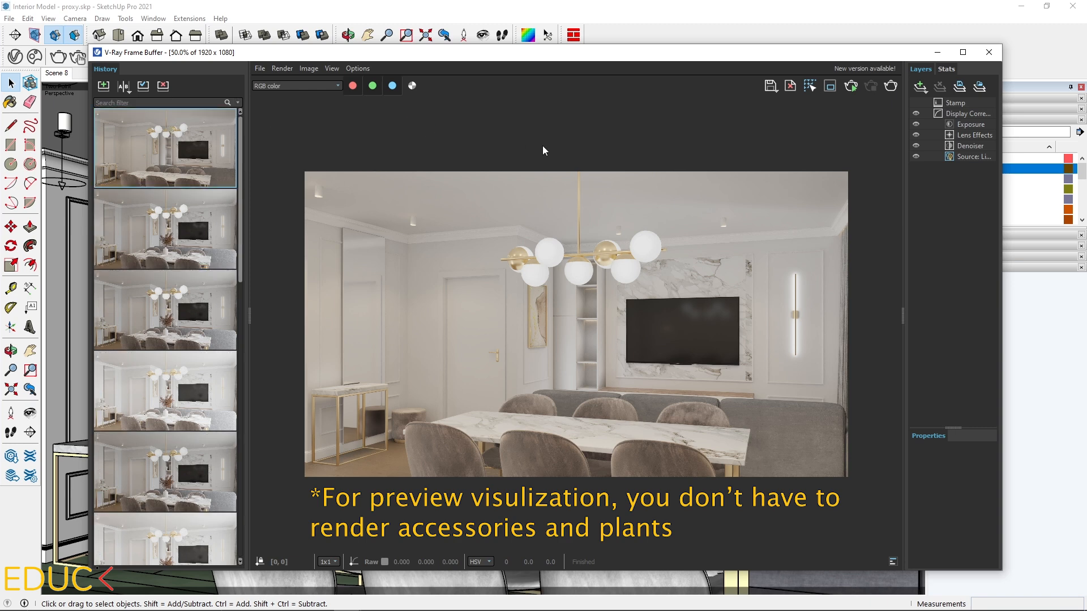
mouse_move(519, 431)
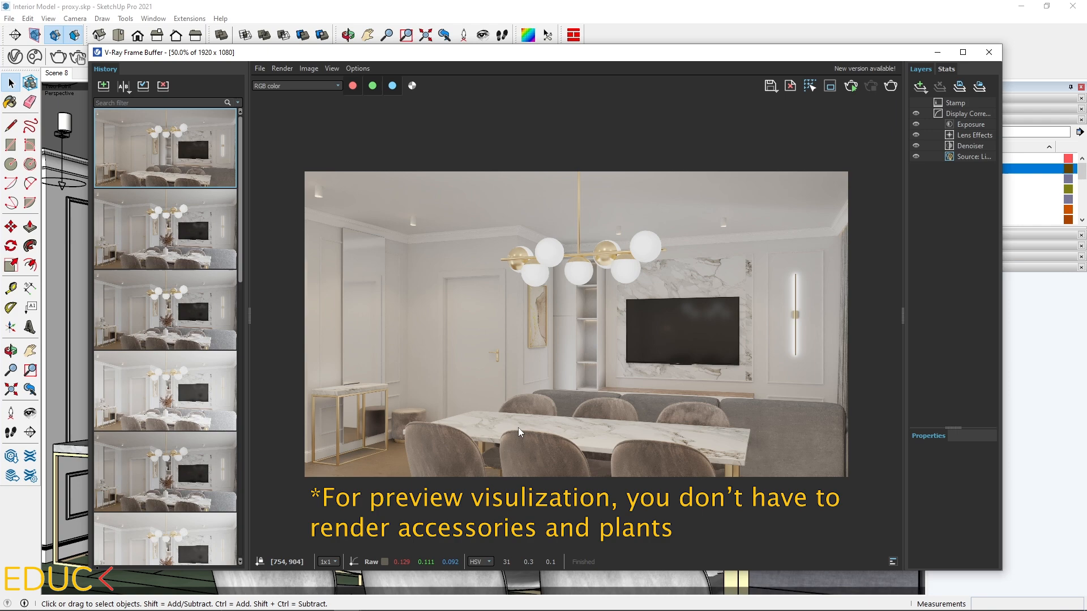
left_click(988, 52)
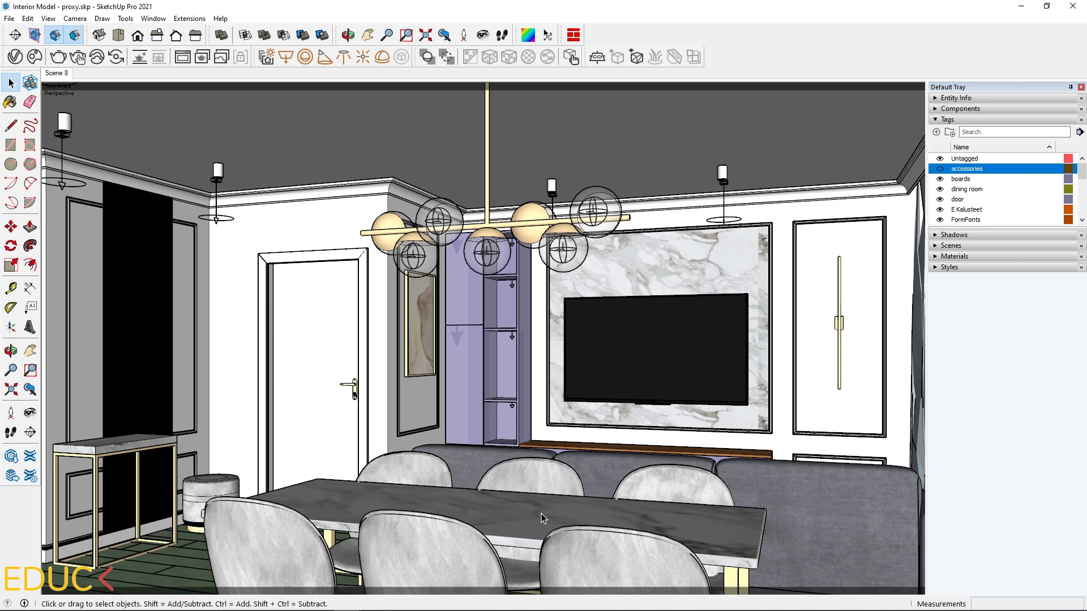
mouse_move(546, 519)
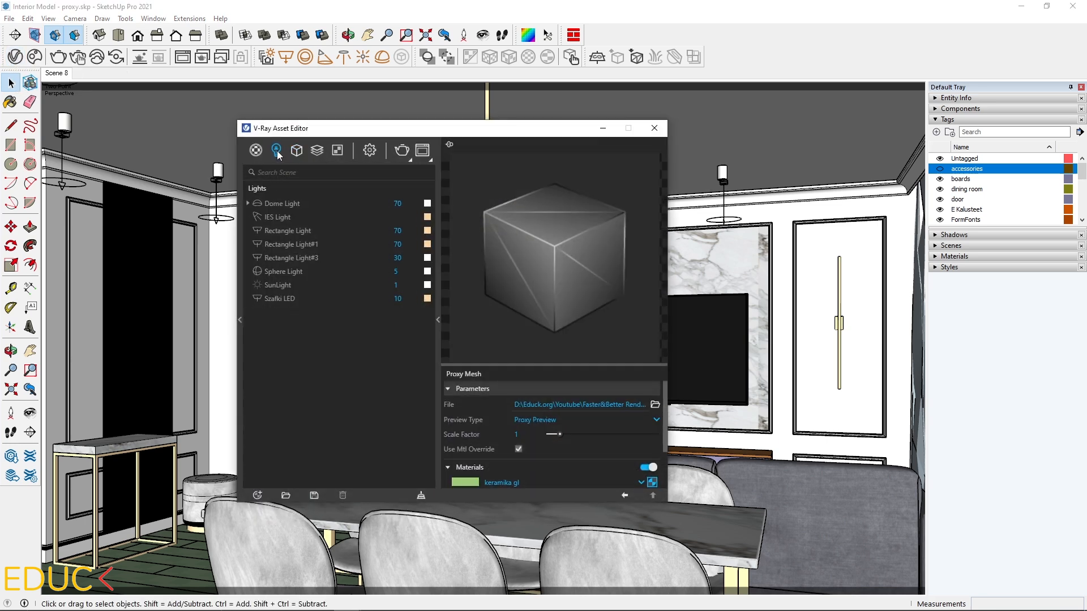
Step: Inspect the Dome Light's HDR file (cannon_4k.hdr, 20.7 MB) and cancel without changing it
left_click(282, 202)
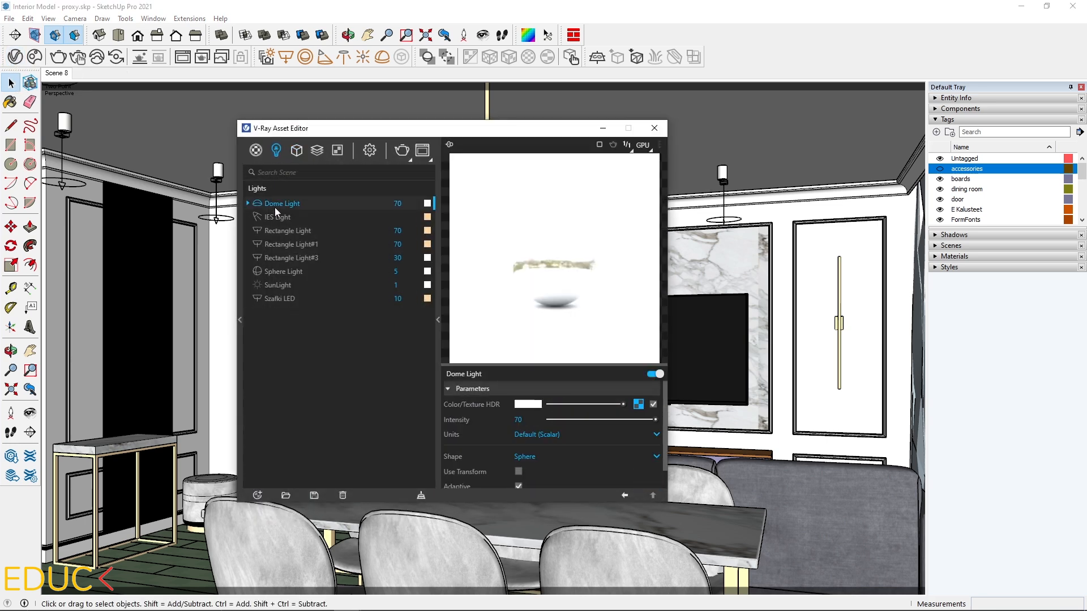
left_click(639, 404)
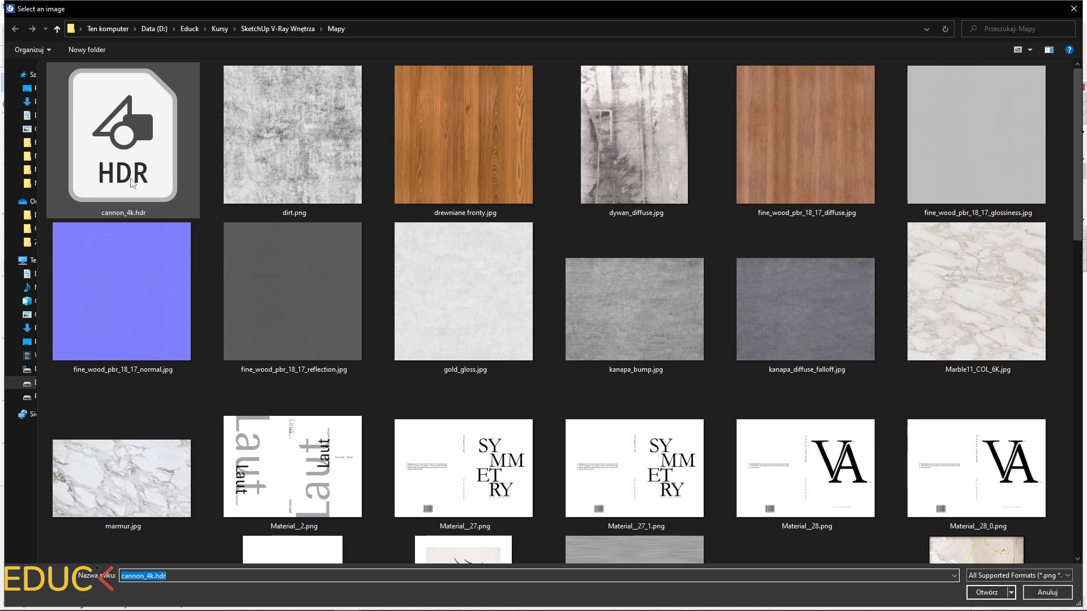
mouse_move(134, 221)
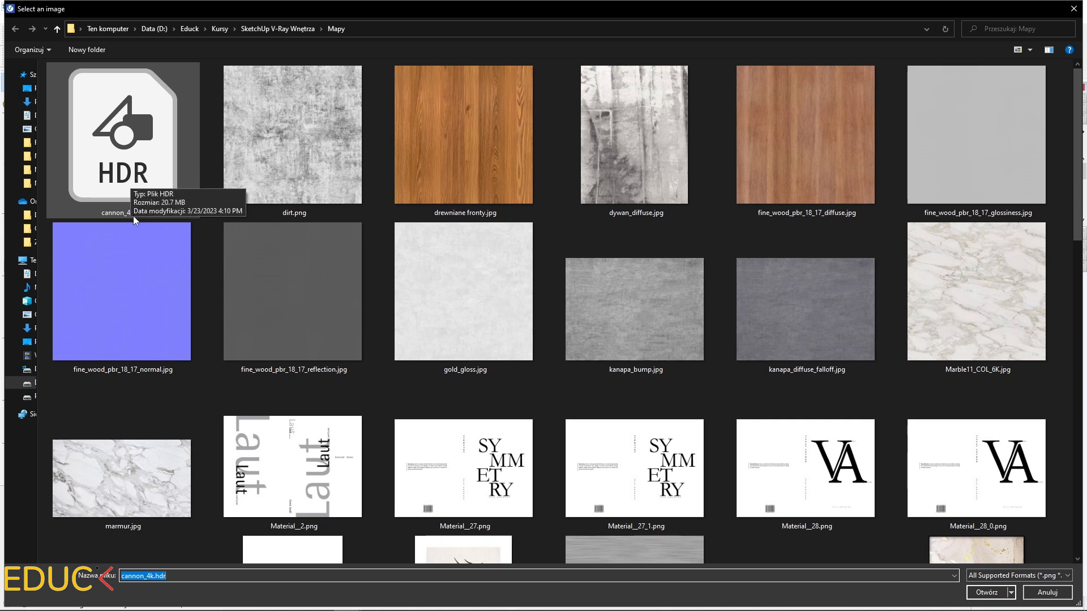
mouse_move(133, 224)
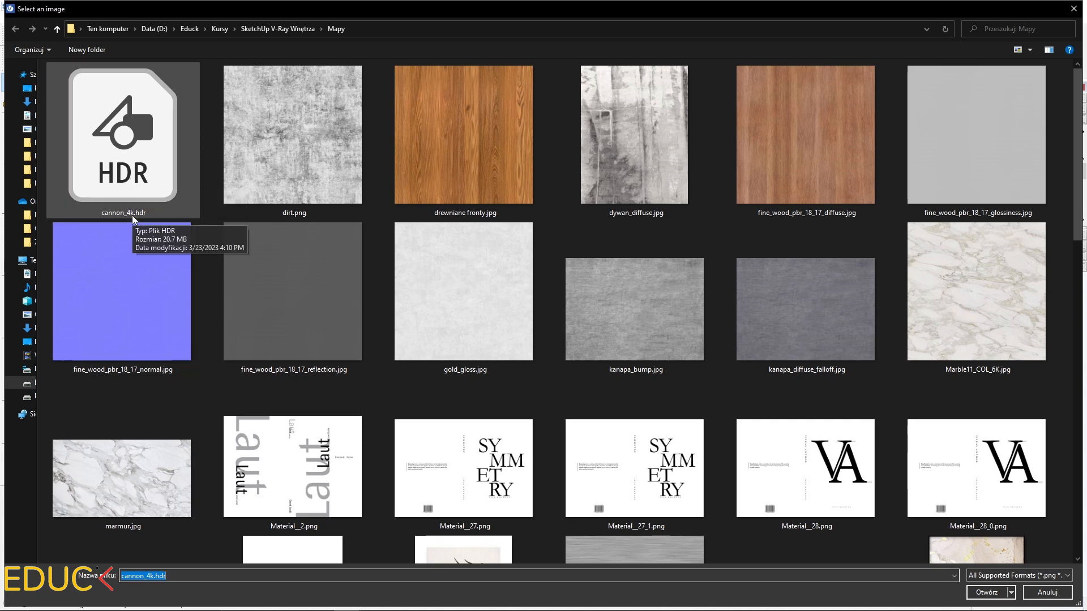
left_click(987, 592)
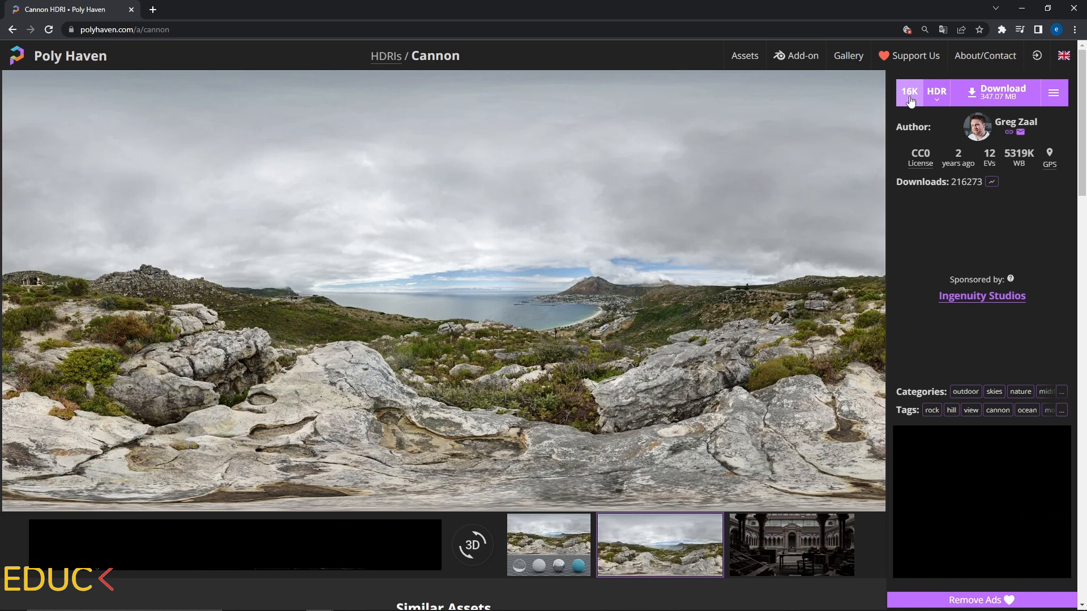
mouse_move(1002, 104)
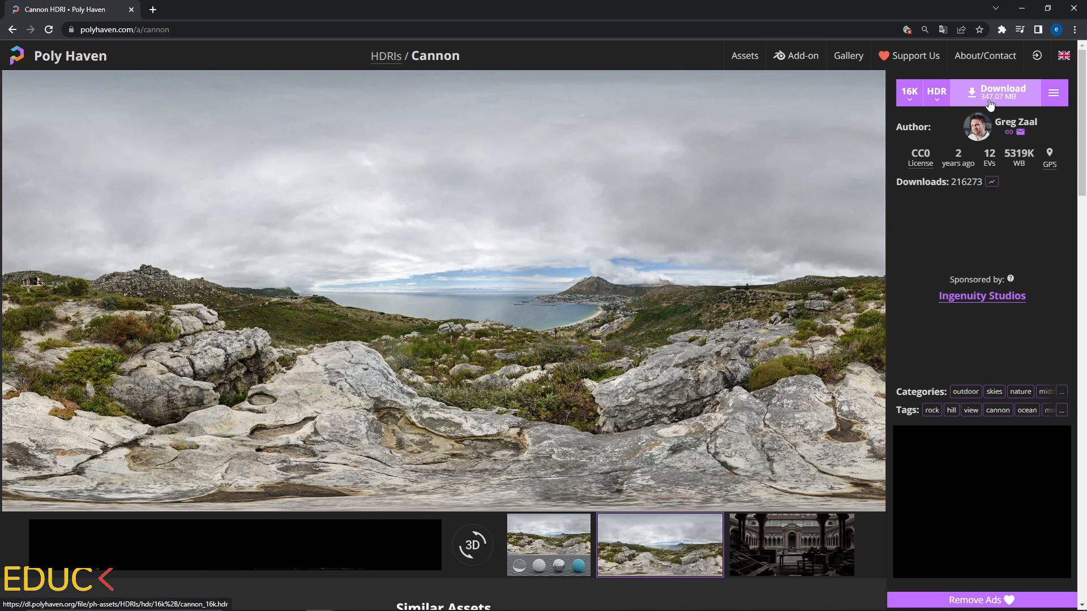
mouse_move(1004, 97)
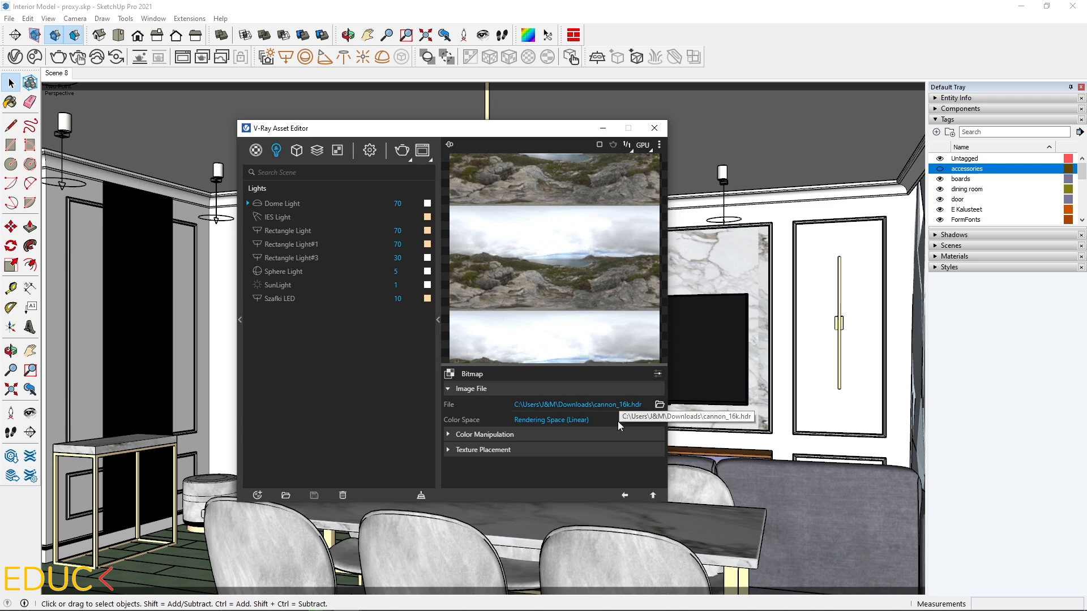
Step: Select the Dome Light to point its Bitmap file at the downloaded Cannon HDR
left_click(282, 202)
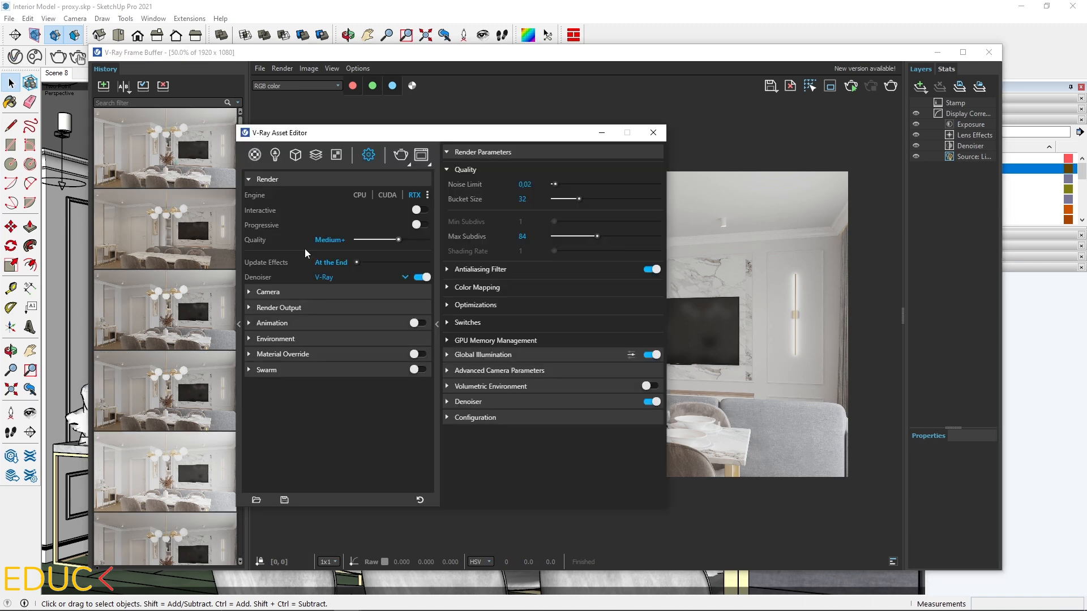
mouse_move(323, 249)
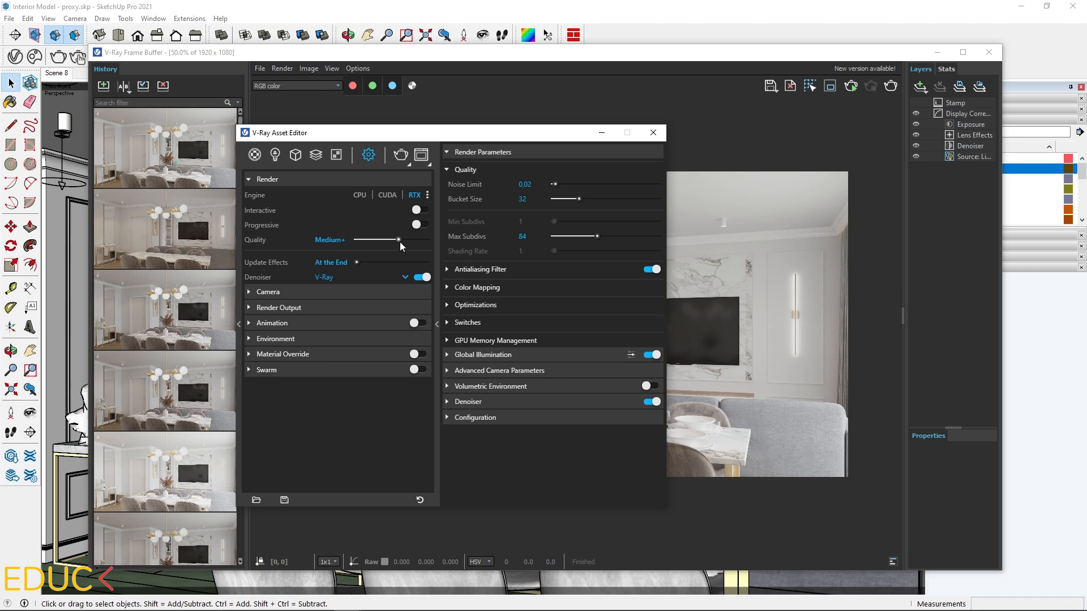
Step: Drag Quality to High+ (noise limit 0.005, max subdivs 200) and close the Asset Editor
left_click_drag(398, 239, 427, 239)
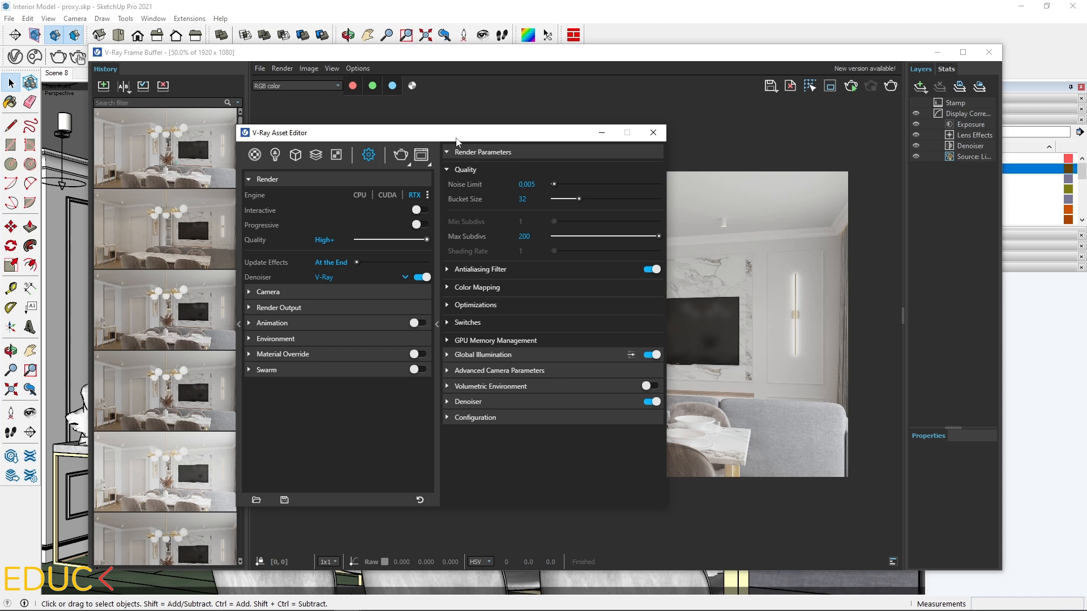
left_click(653, 132)
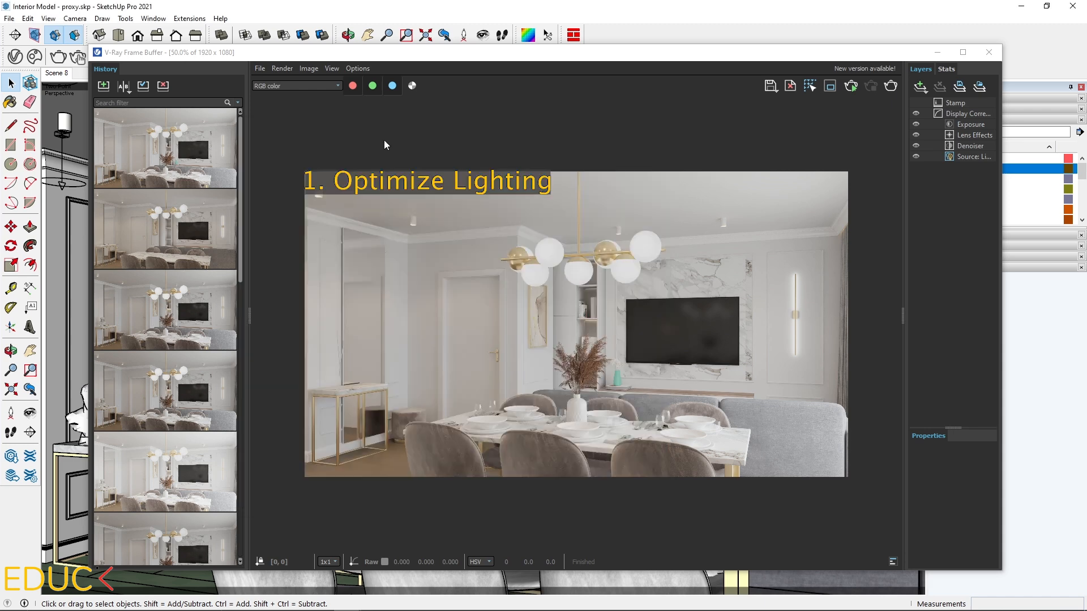